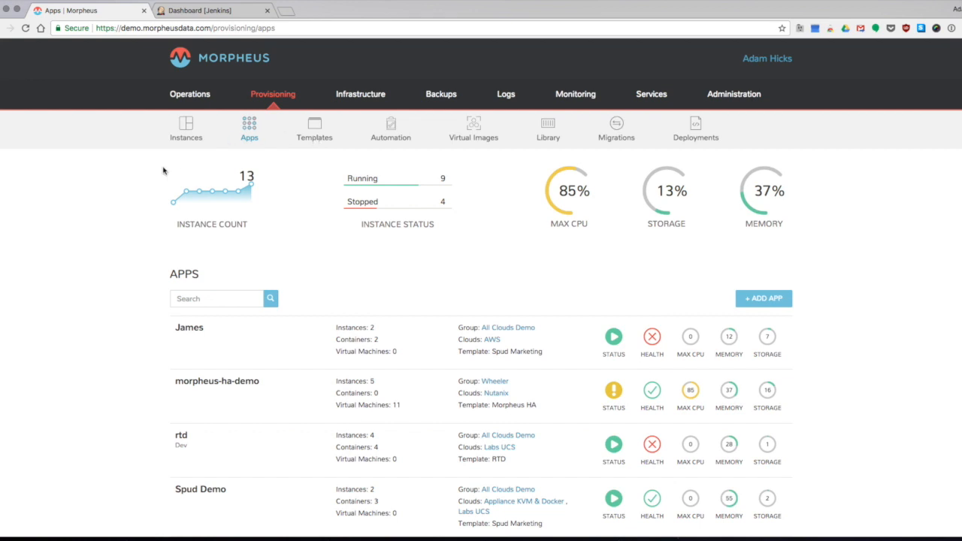
mouse_move(77, 196)
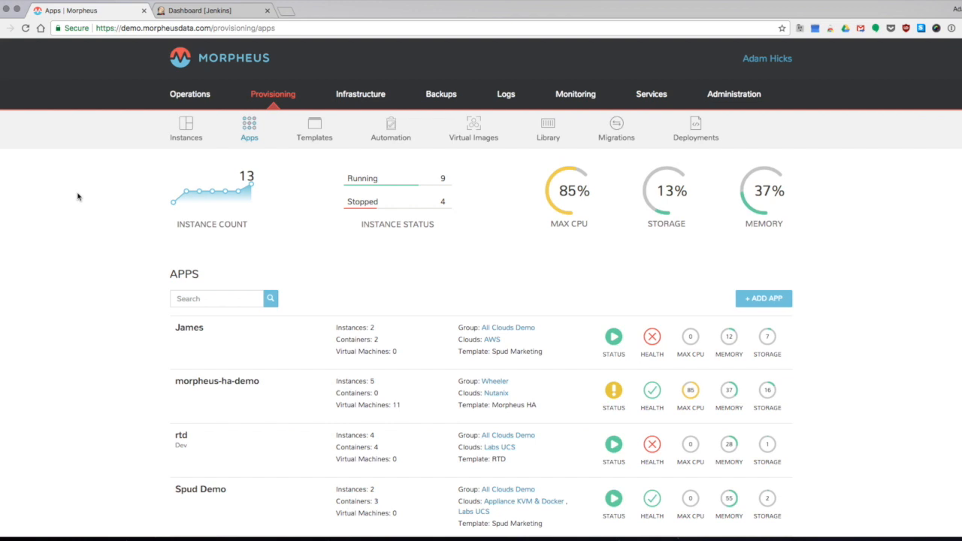
mouse_move(190, 118)
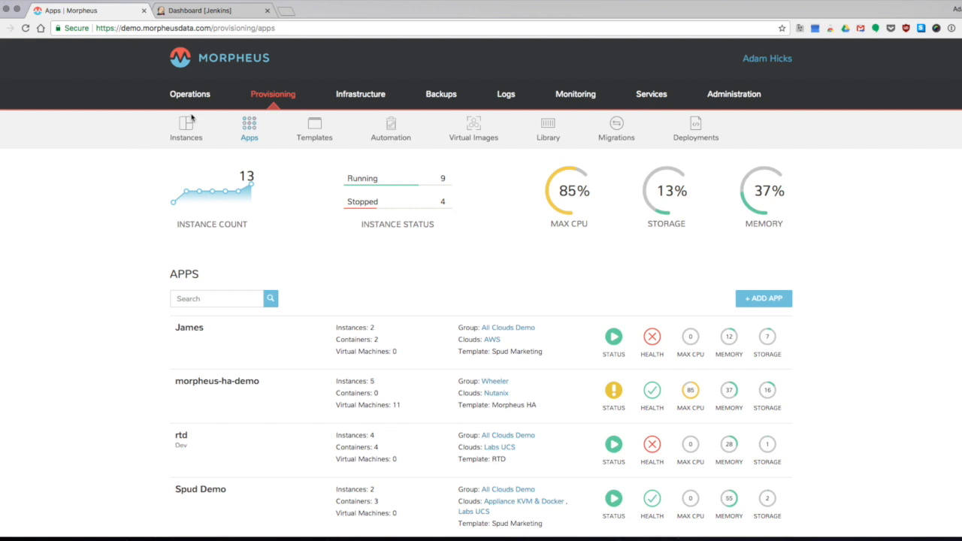
mouse_move(90, 131)
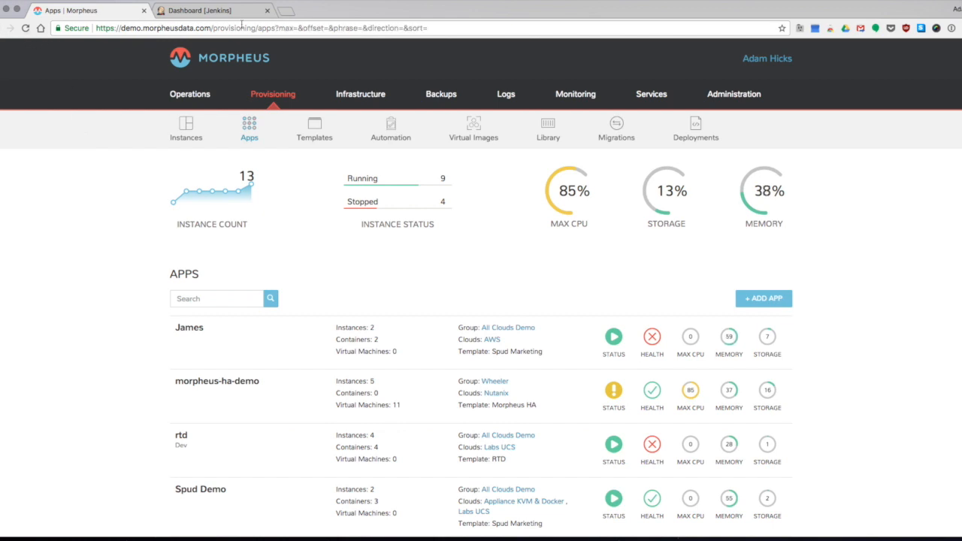
- Edit the A_D_A template and select its Docker tier to show image tadamhicks/demo_app
scroll(down, 3)
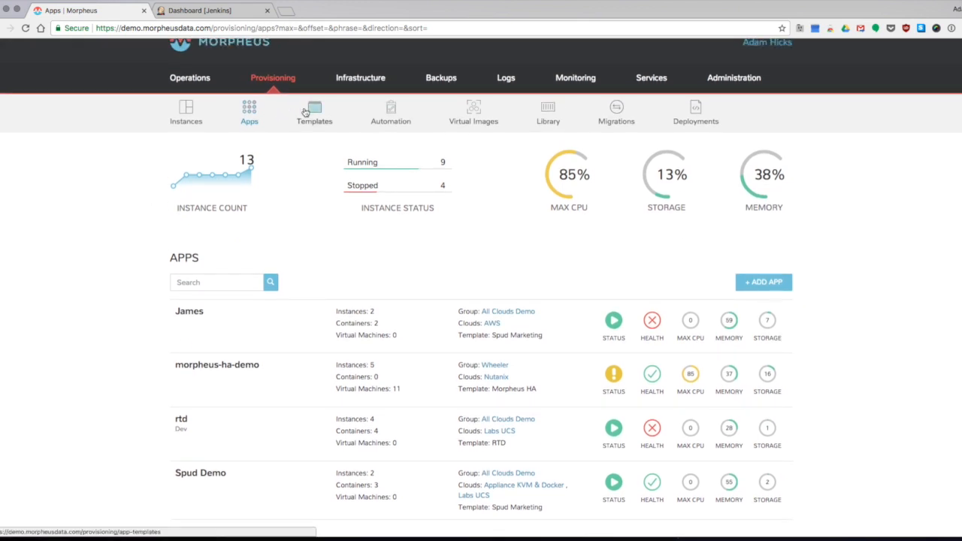
click(314, 108)
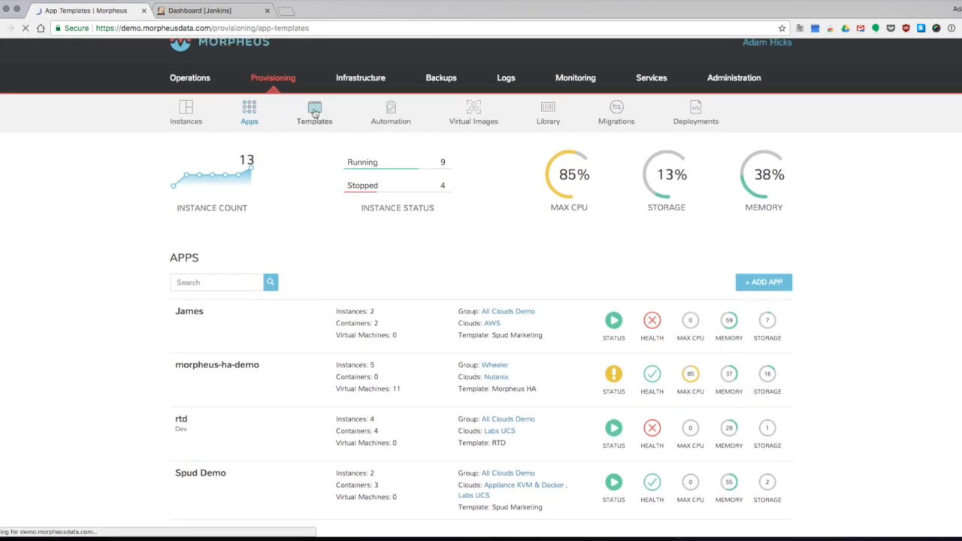
click(314, 111)
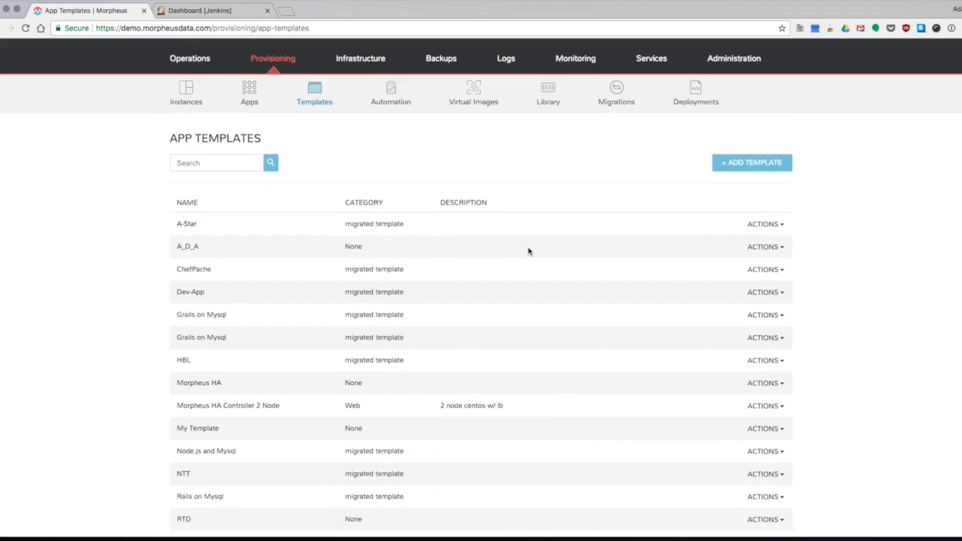
mouse_move(630, 236)
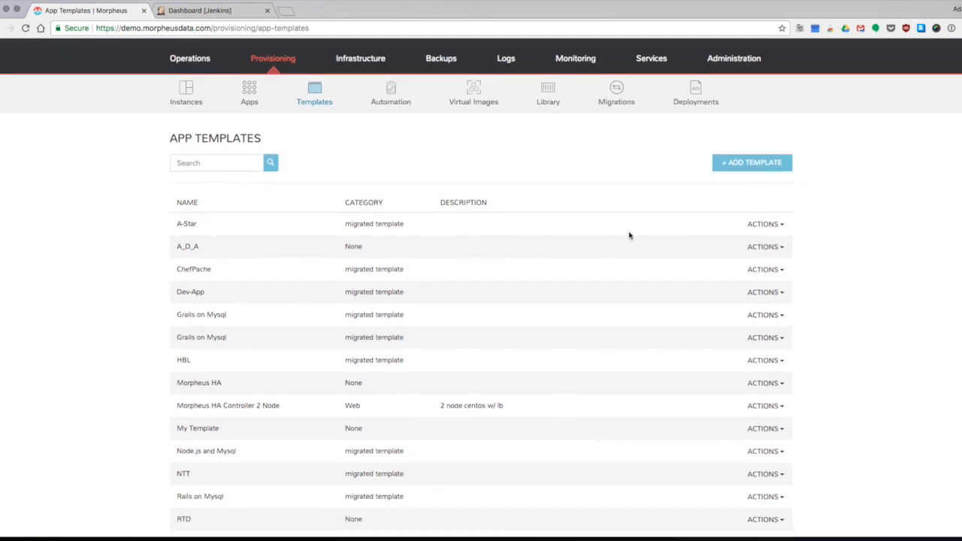
click(763, 247)
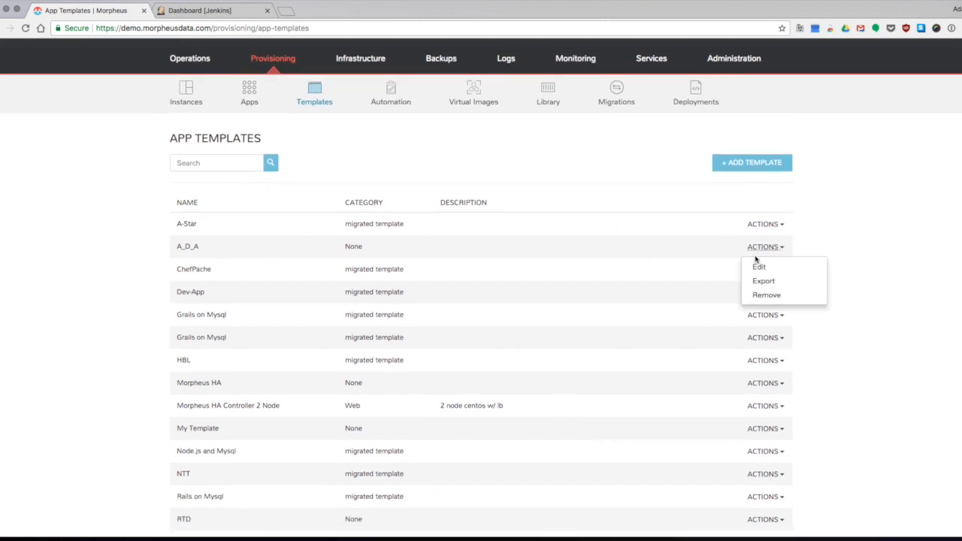
click(760, 266)
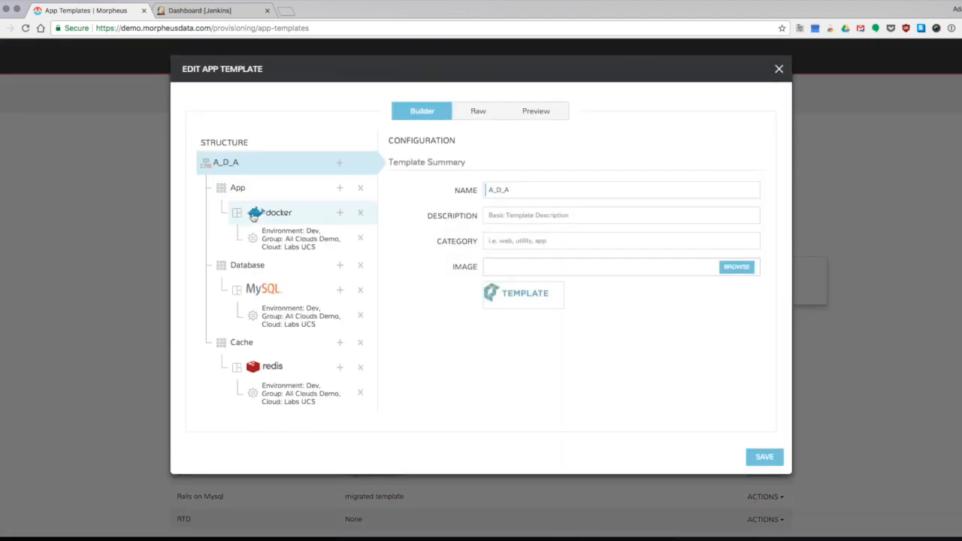
mouse_move(261, 212)
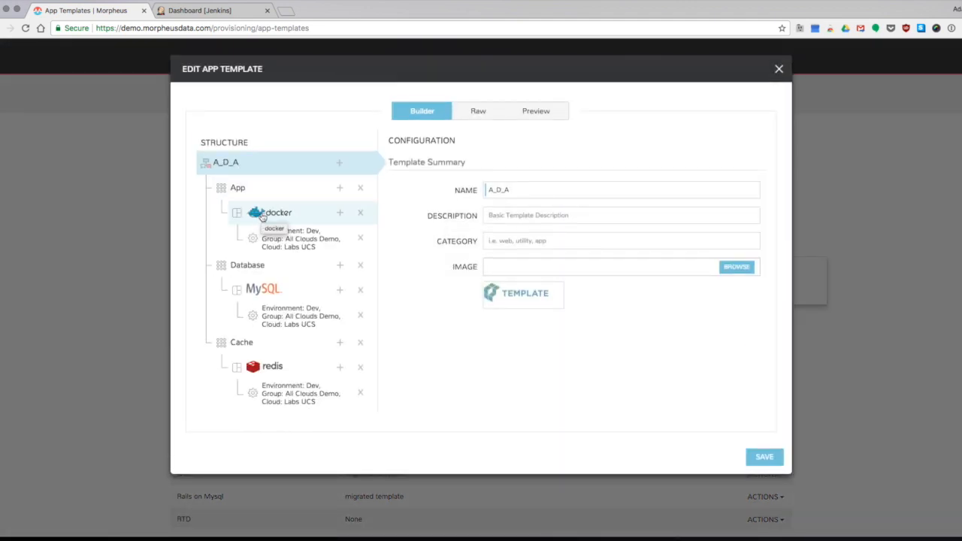
click(275, 213)
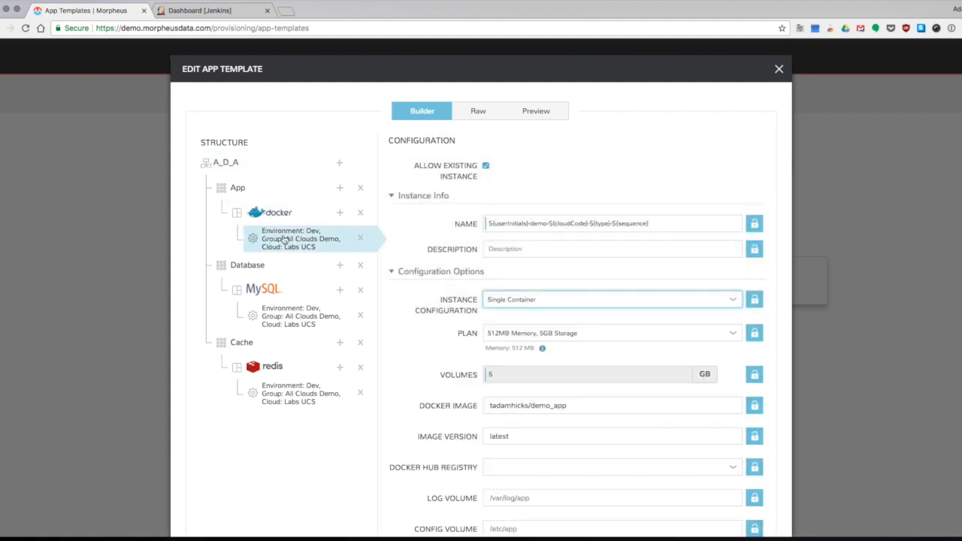
click(274, 212)
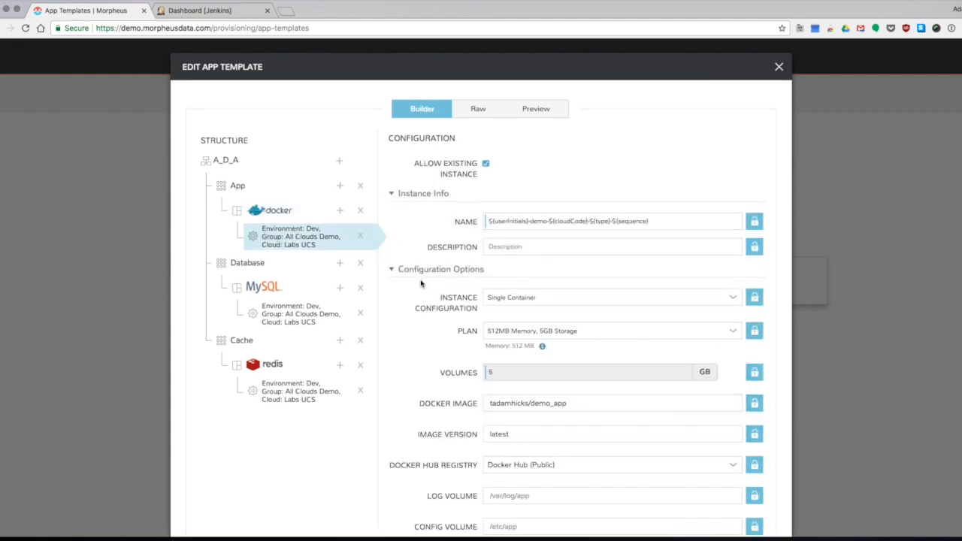
scroll(down, 3)
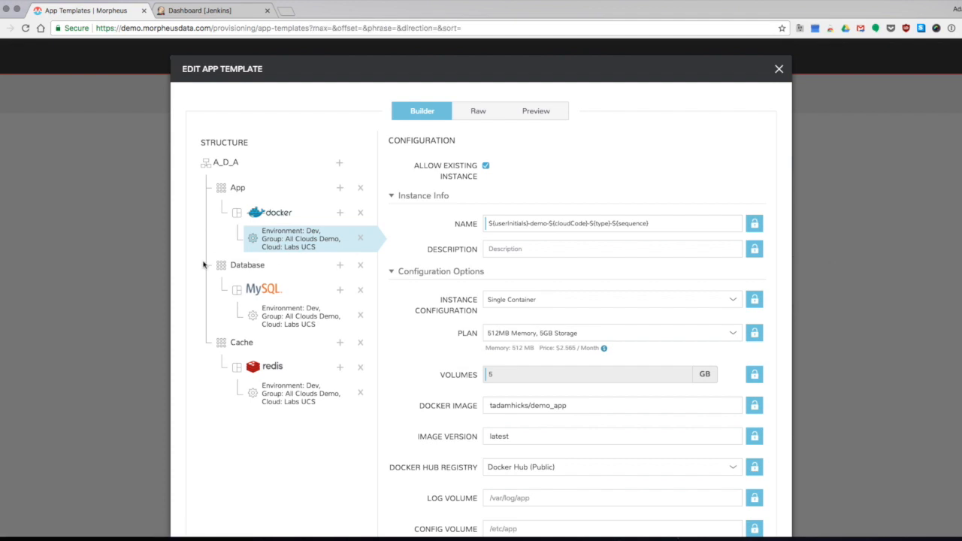
- Review the A_D_A MySQL and Redis tier settings, then close the template editor
click(301, 316)
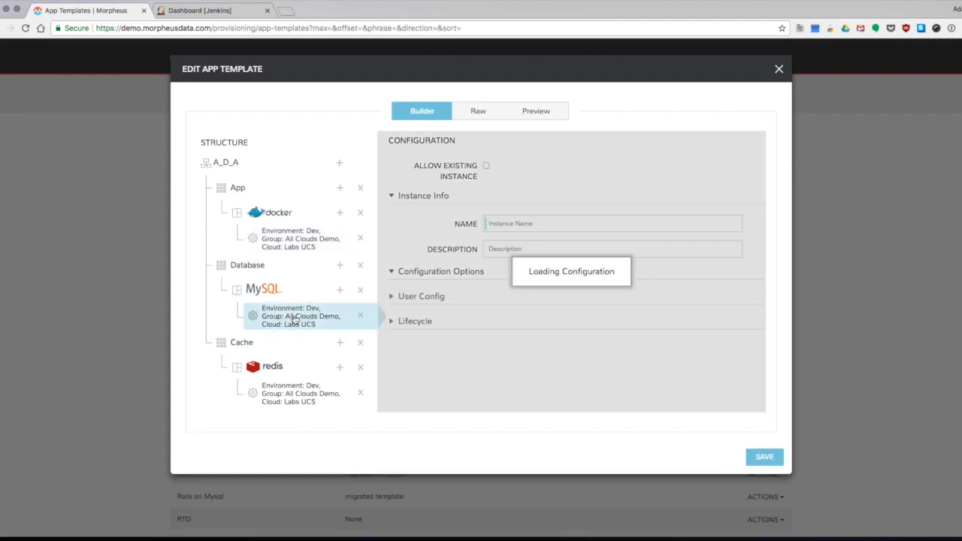
click(258, 290)
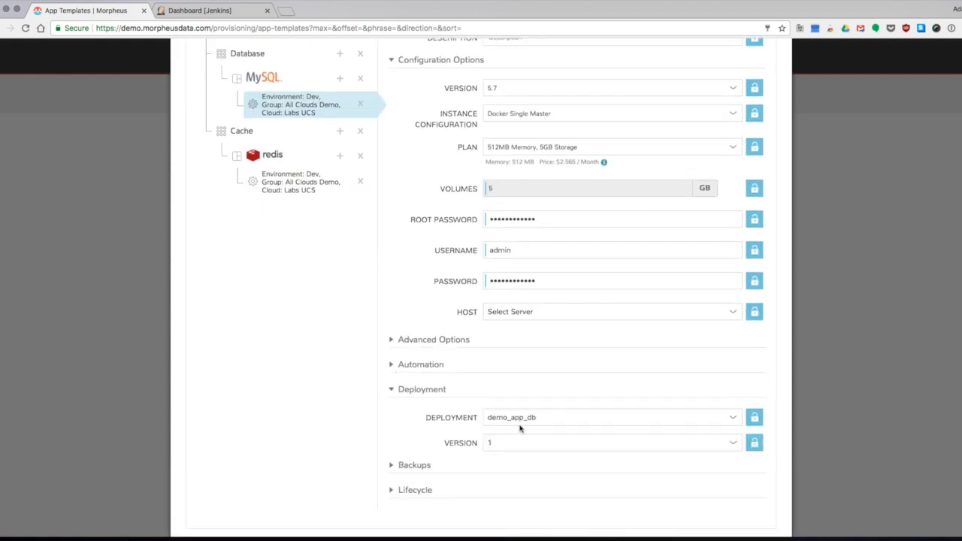
mouse_move(530, 421)
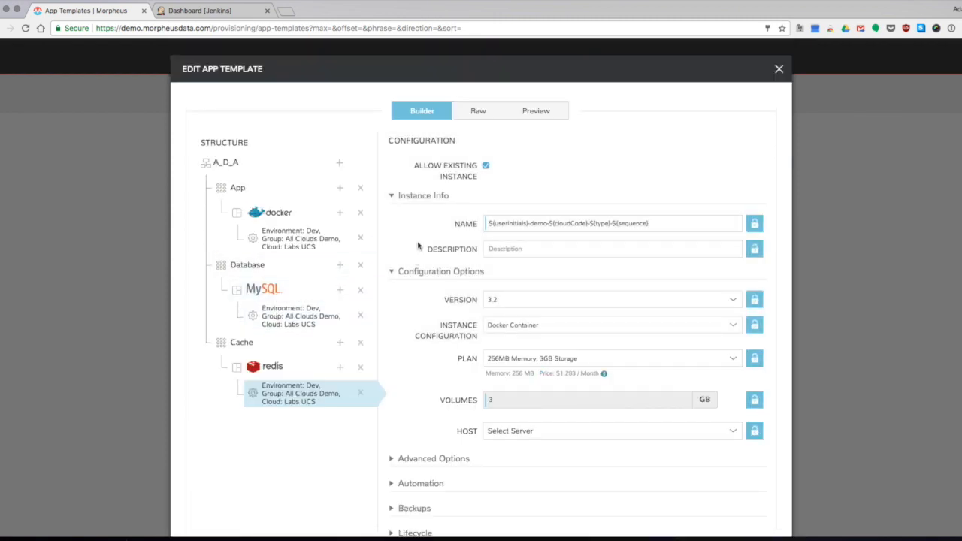
click(535, 111)
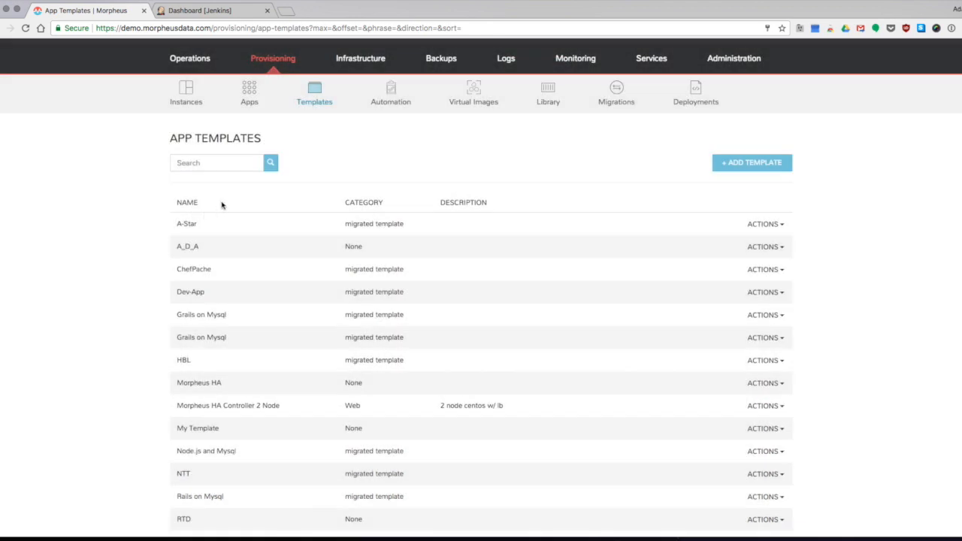
- Start a new app based on the A_D_A template
click(249, 92)
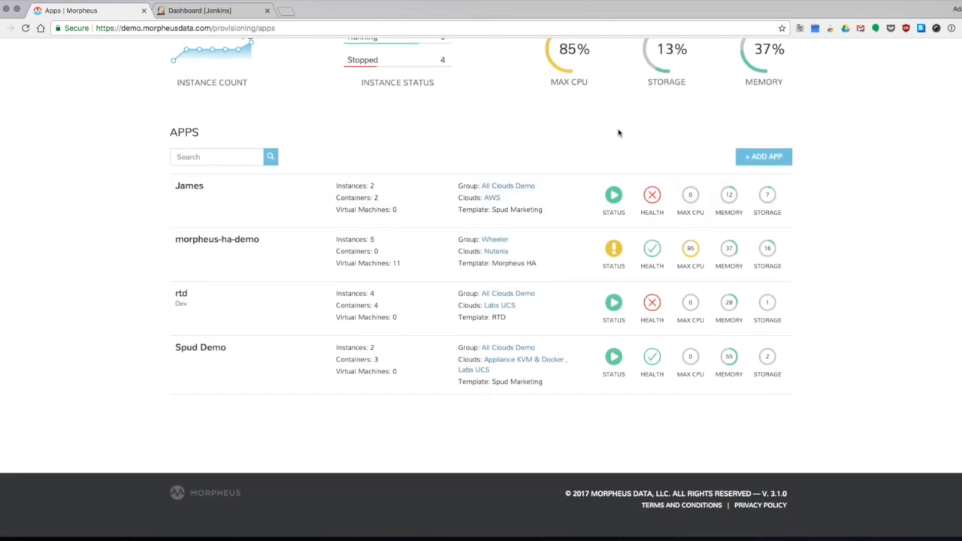
click(762, 156)
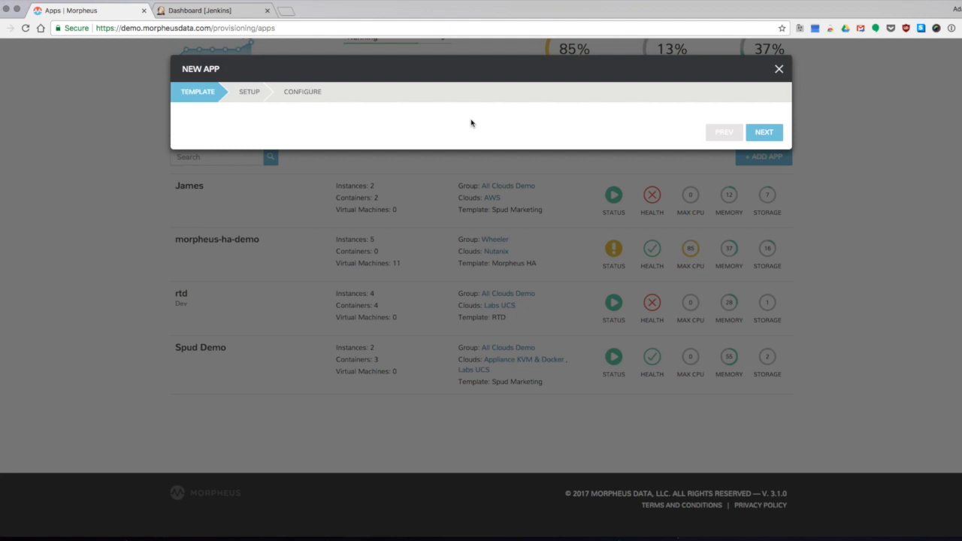
mouse_move(346, 120)
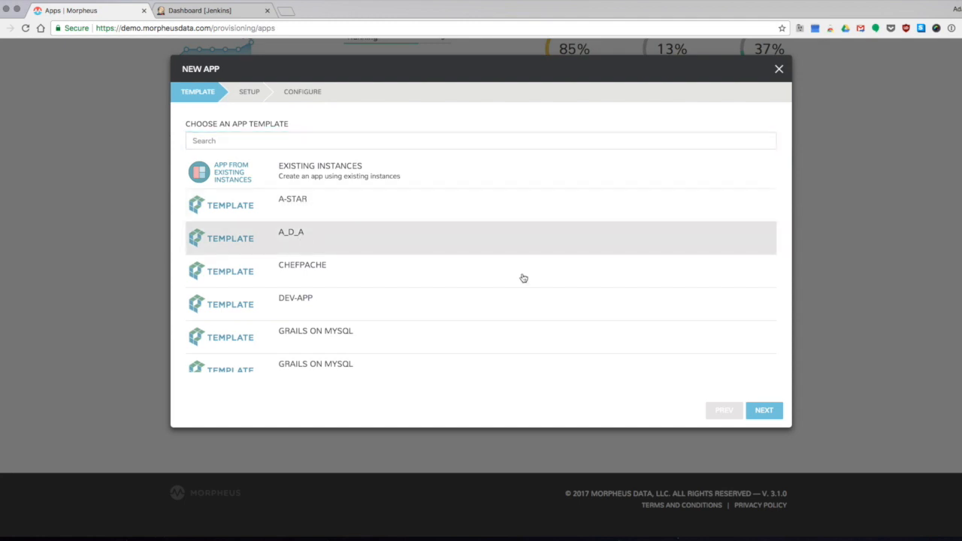
click(765, 411)
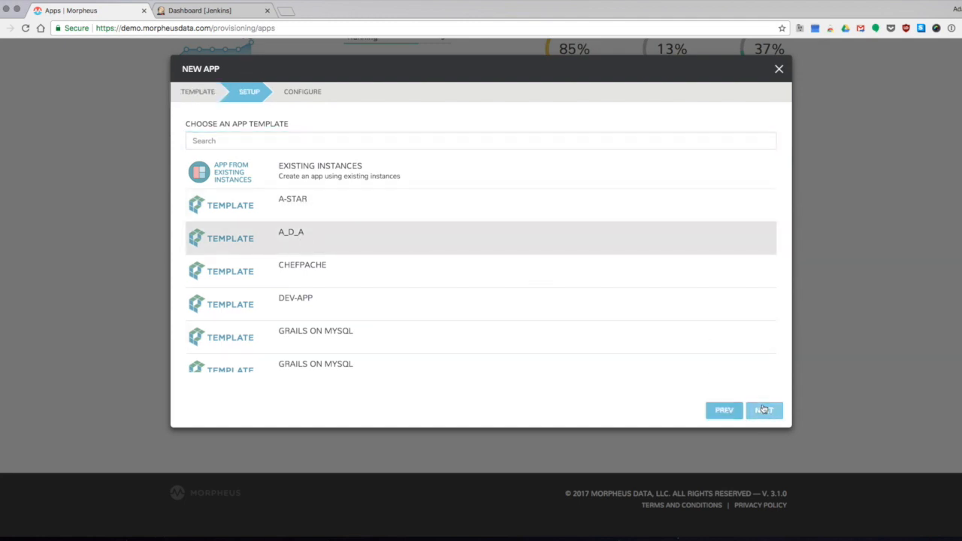
click(765, 409)
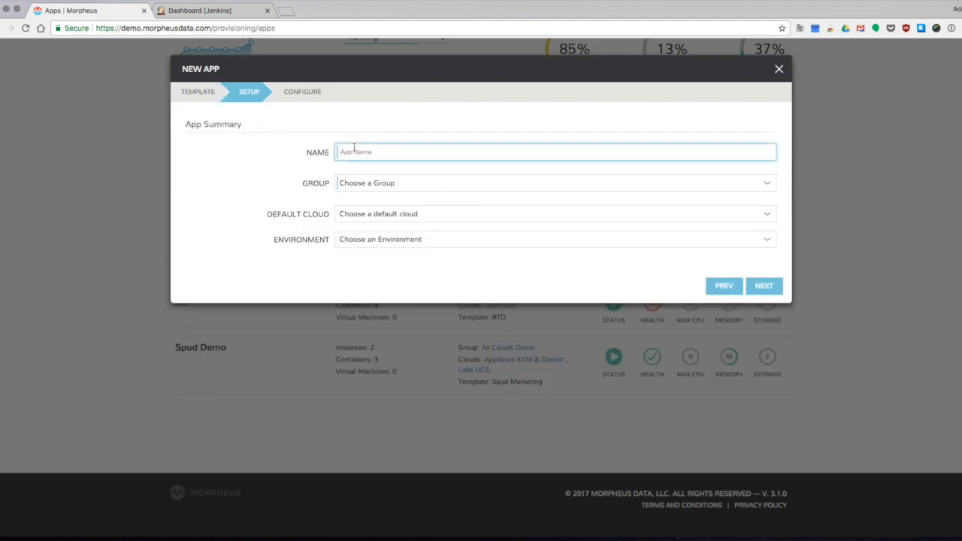
- Name the app adam-app in the All Clouds Demo group and pick a default cloud
text(adam-app)
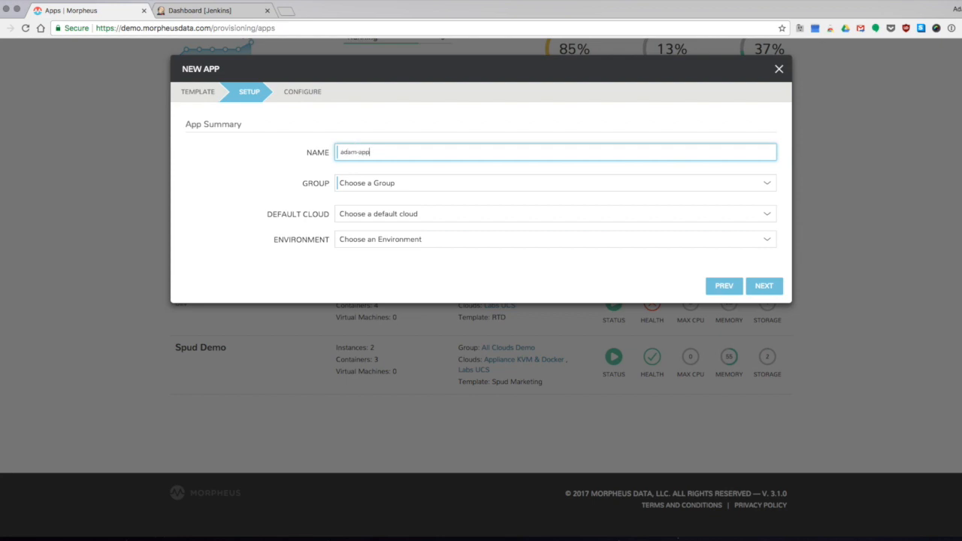
click(551, 183)
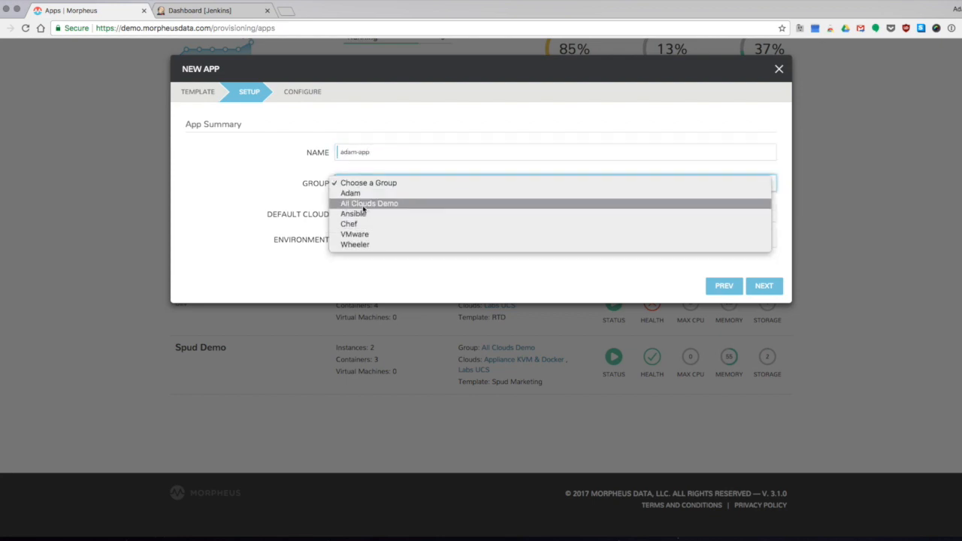
click(369, 203)
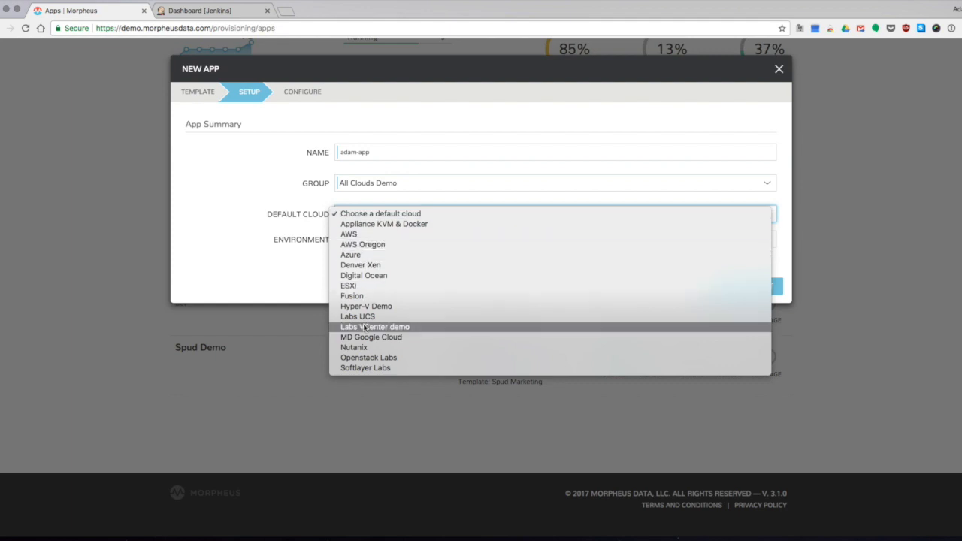
click(357, 316)
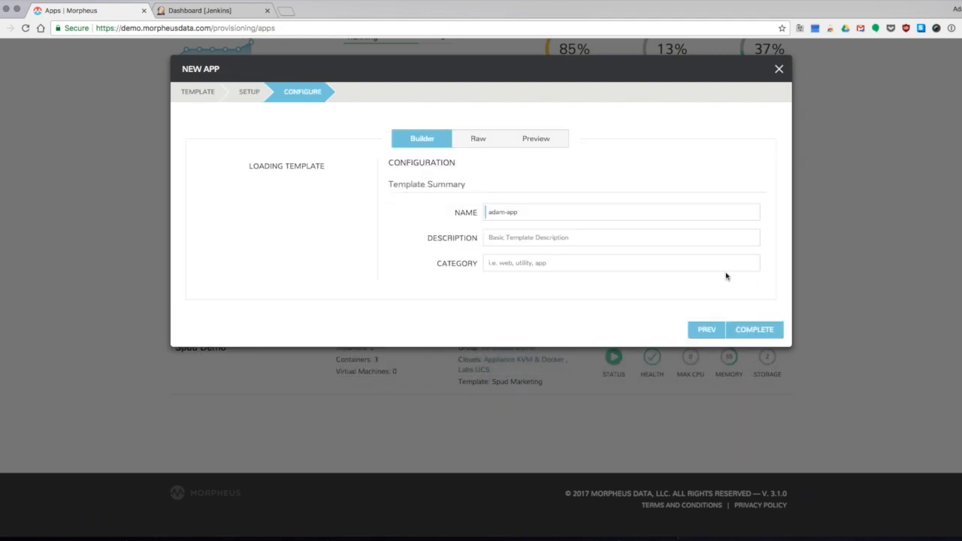
- Show the adam-app configuration on the Raw tab in JSON format
click(477, 138)
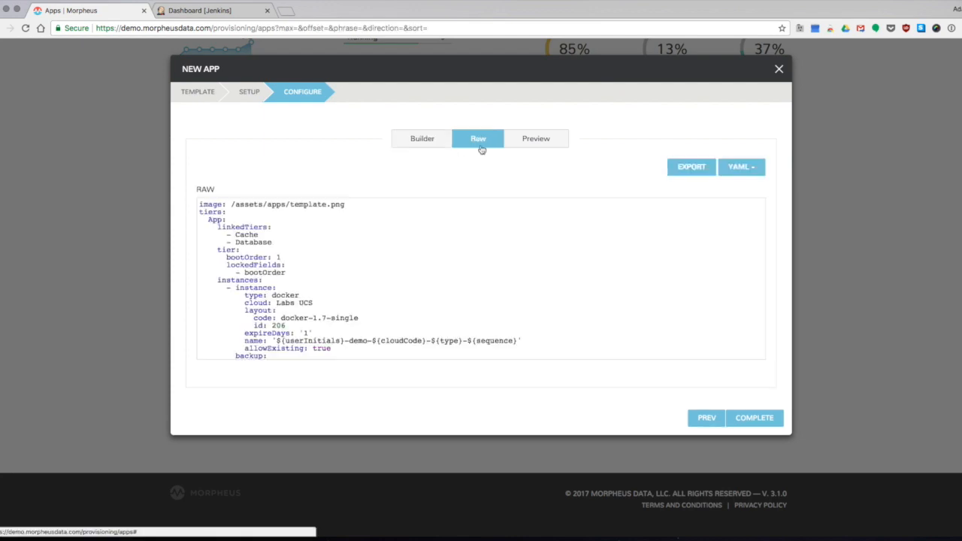
click(741, 167)
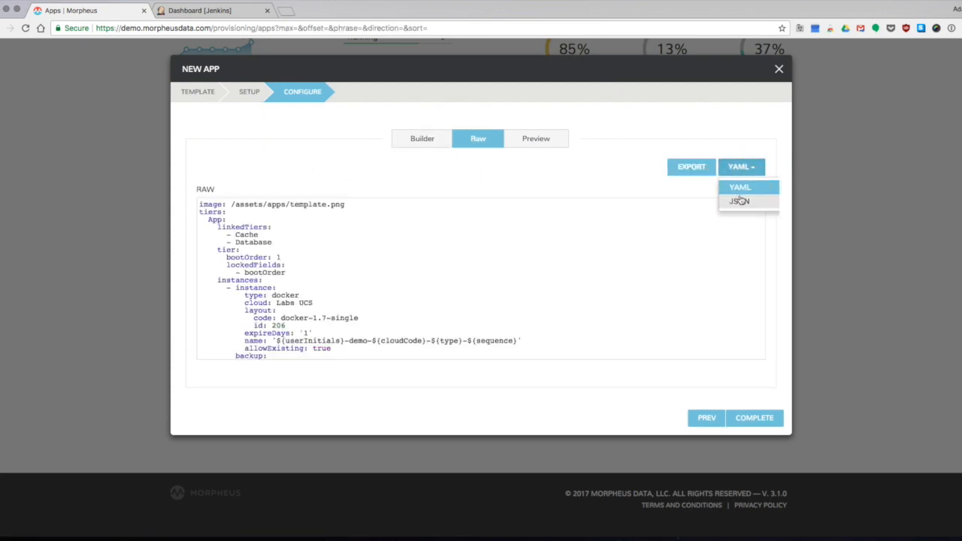
click(737, 201)
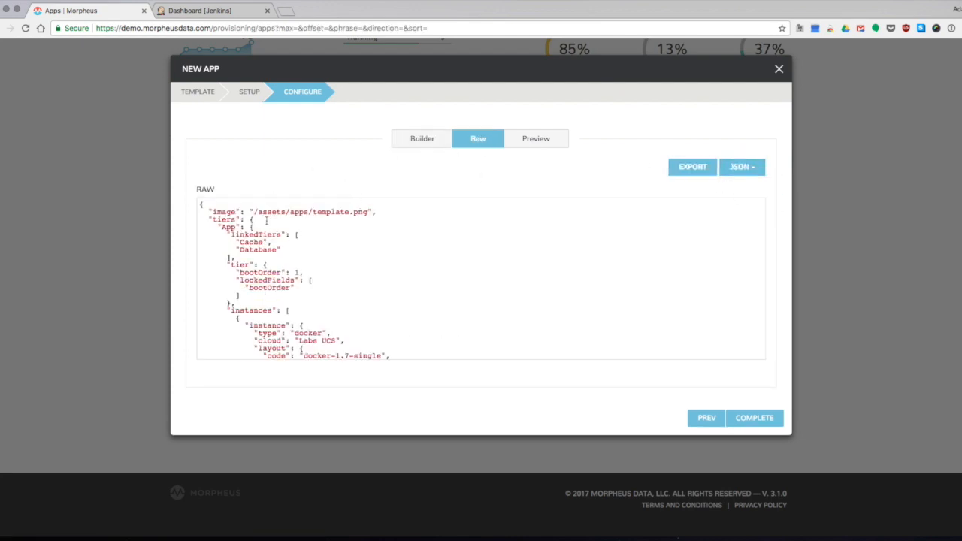
scroll(down, 3)
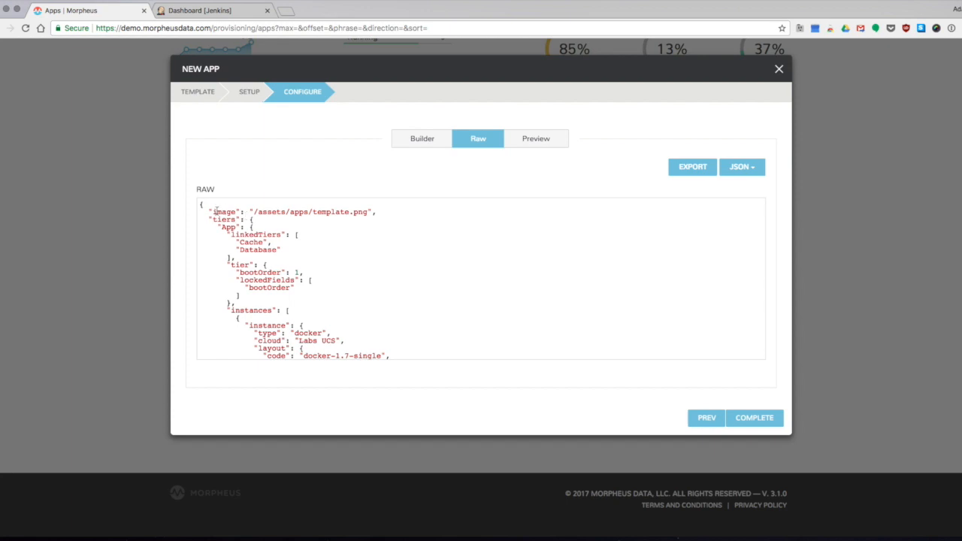
click(778, 68)
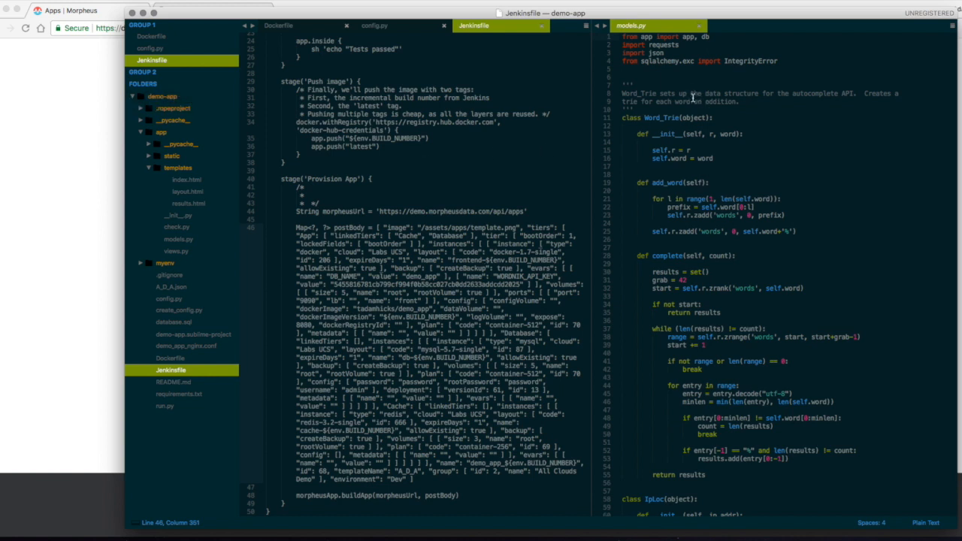
mouse_move(313, 88)
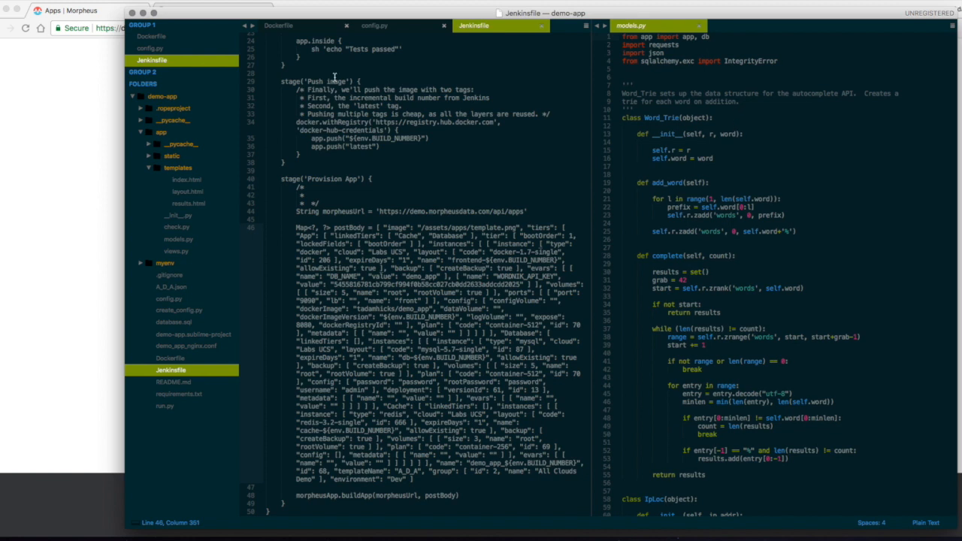
mouse_move(364, 160)
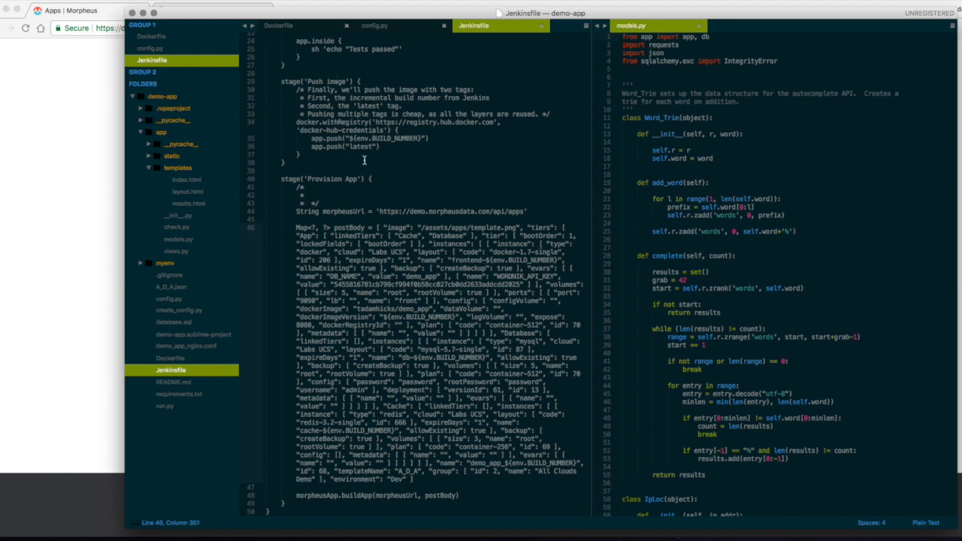
mouse_move(353, 167)
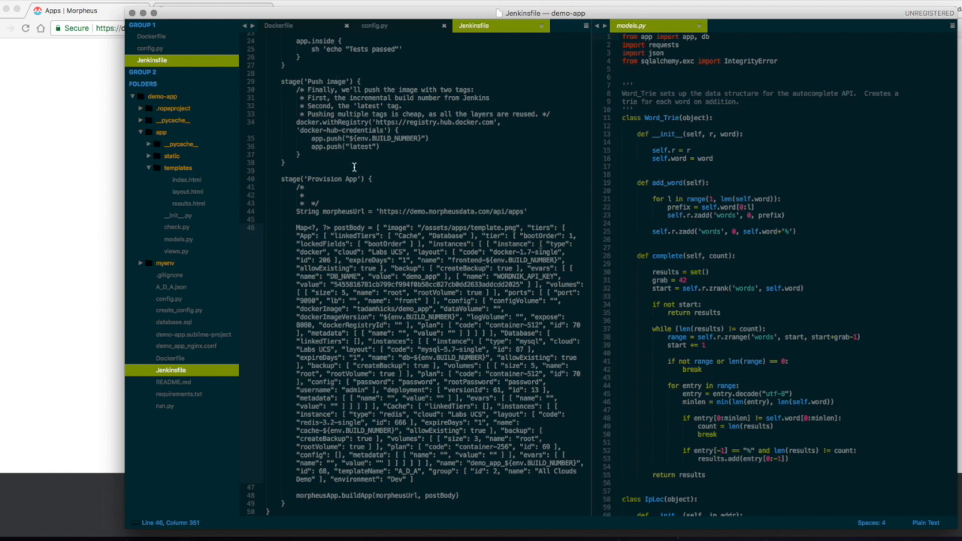
- Look over the Dockerfile, then switch back to the Jenkinsfile tab
click(376, 25)
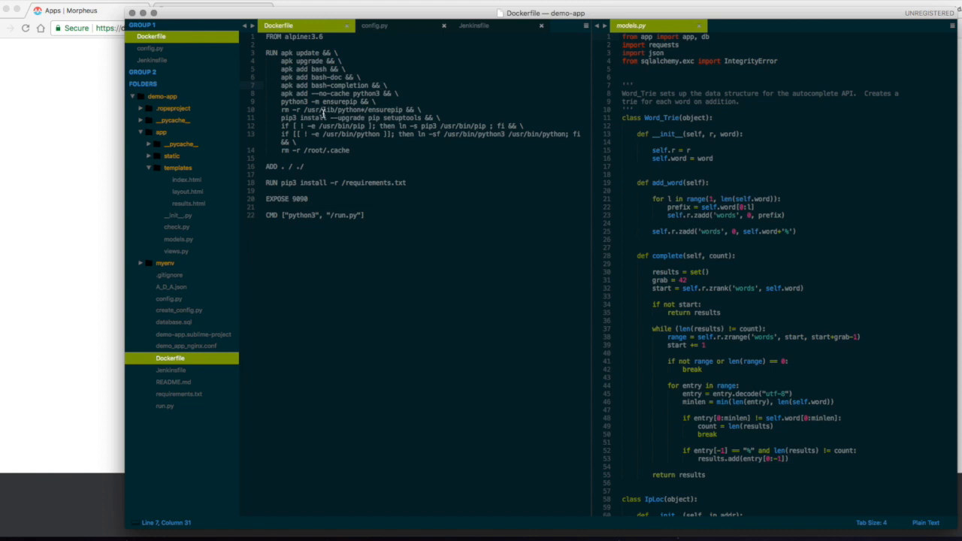
mouse_move(345, 182)
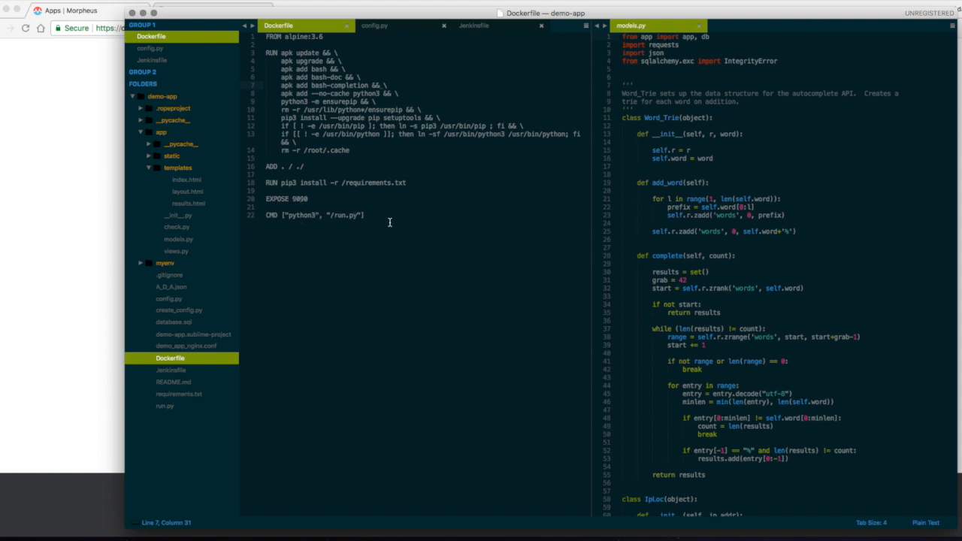
mouse_move(387, 238)
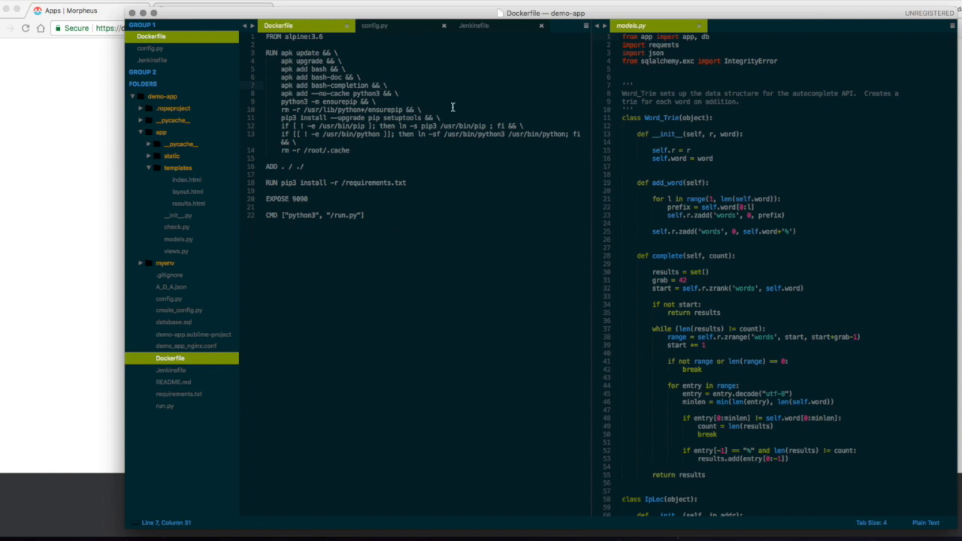
click(484, 25)
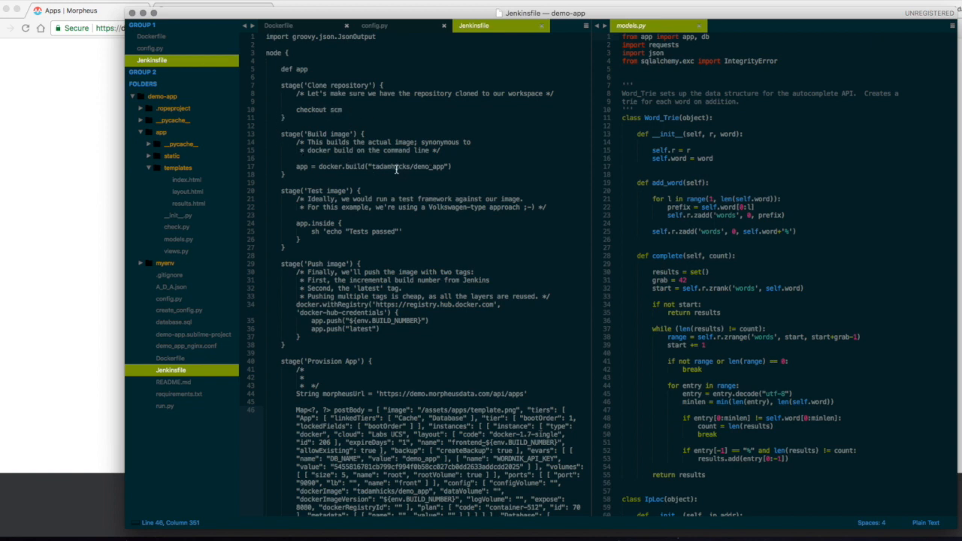
mouse_move(321, 212)
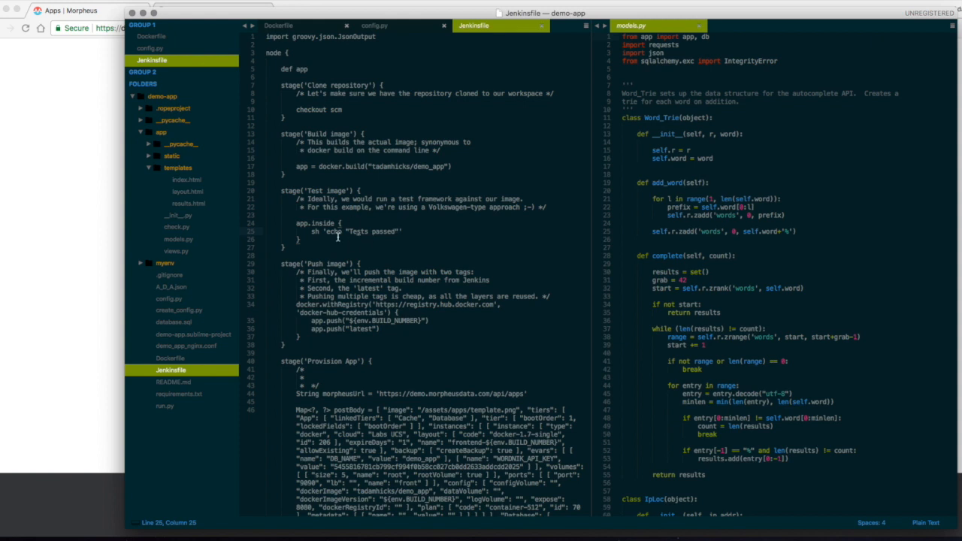
- Scroll the Jenkinsfile past Build, Test and Push image down to Provision App
scroll(down, 3)
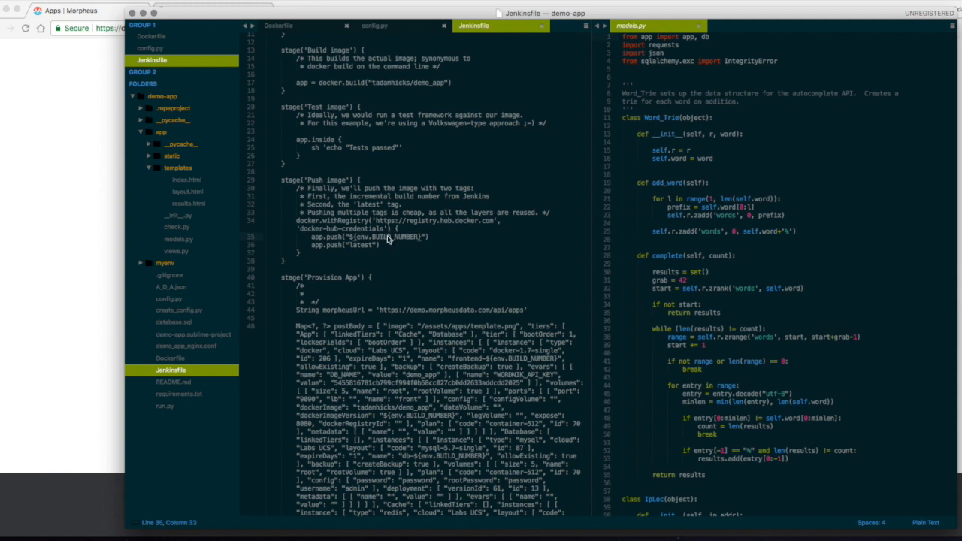
scroll(down, 3)
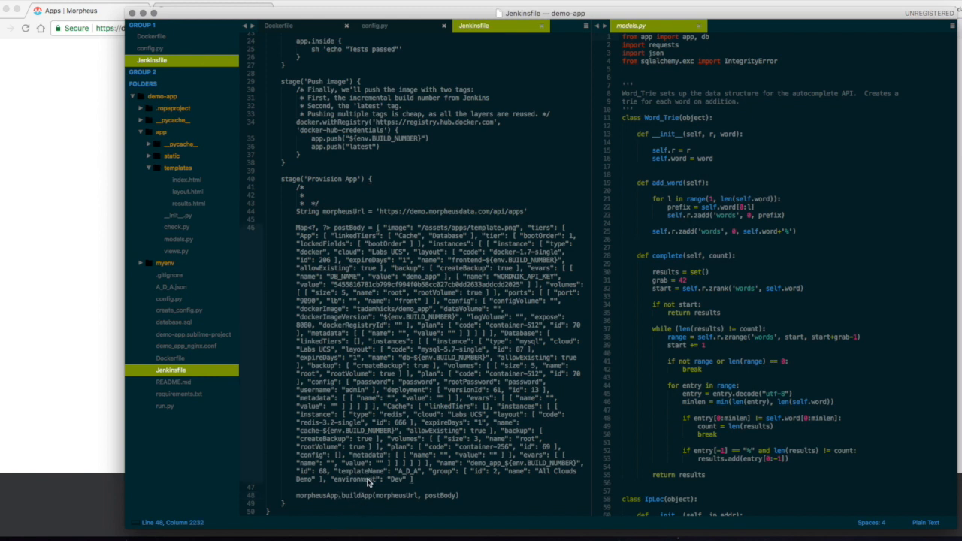
mouse_move(349, 509)
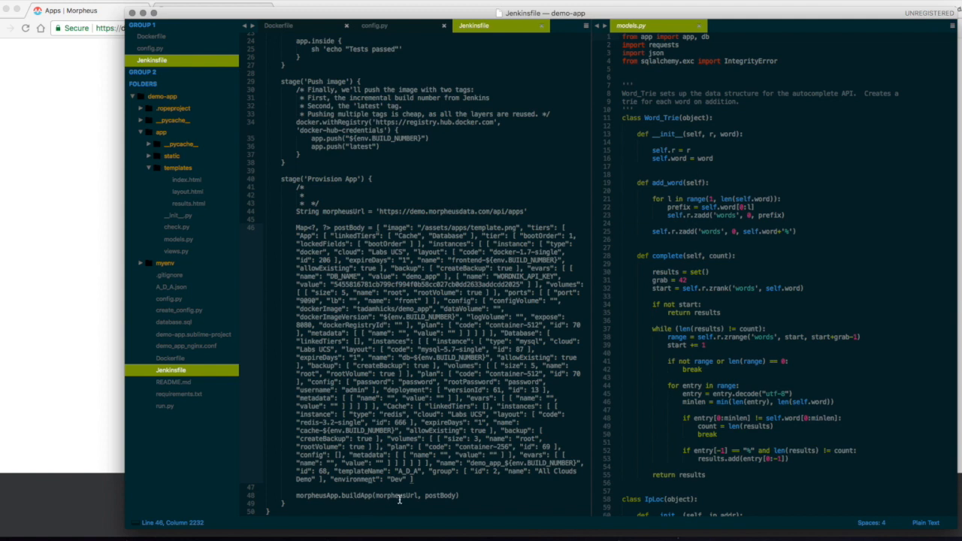
mouse_move(411, 139)
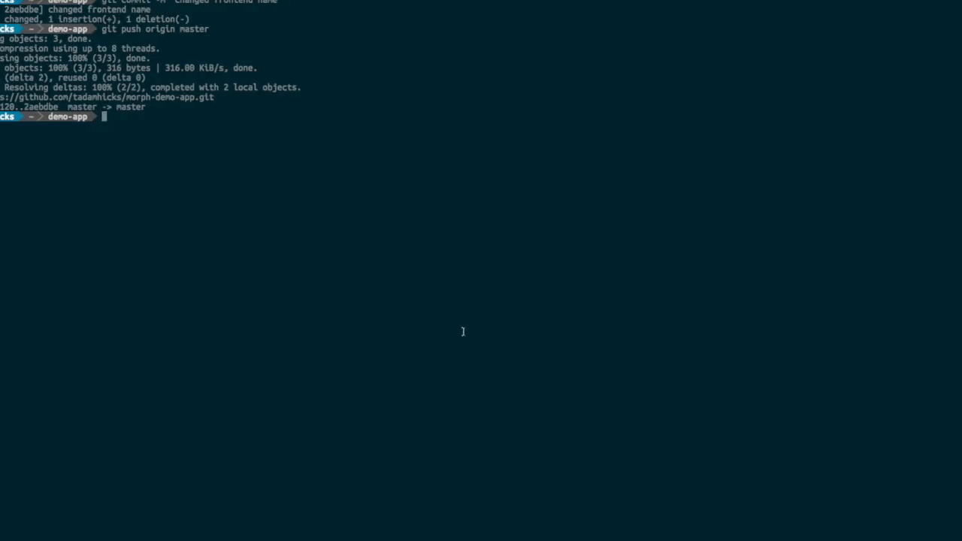
- Add and commit Jenkinsfile as "changed frontend name again" and push to origin master
text(git commit -m "changed frontend name")
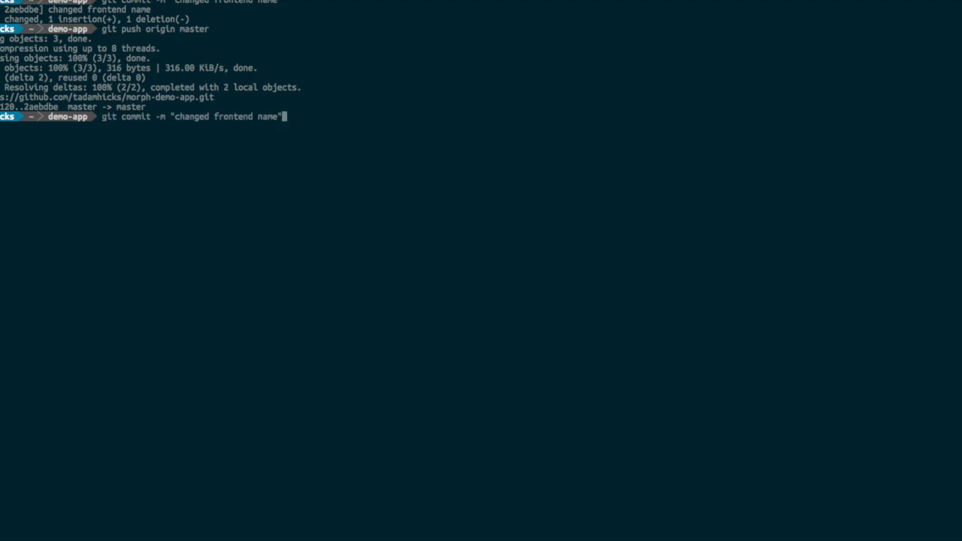
text(git add Jenkinsfile)
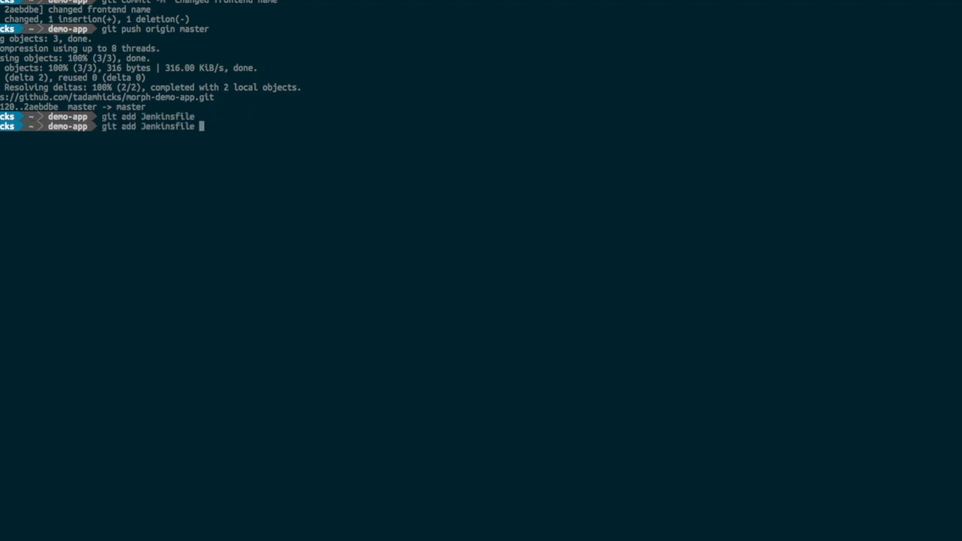
text(git commit -m "changed frontend name again)
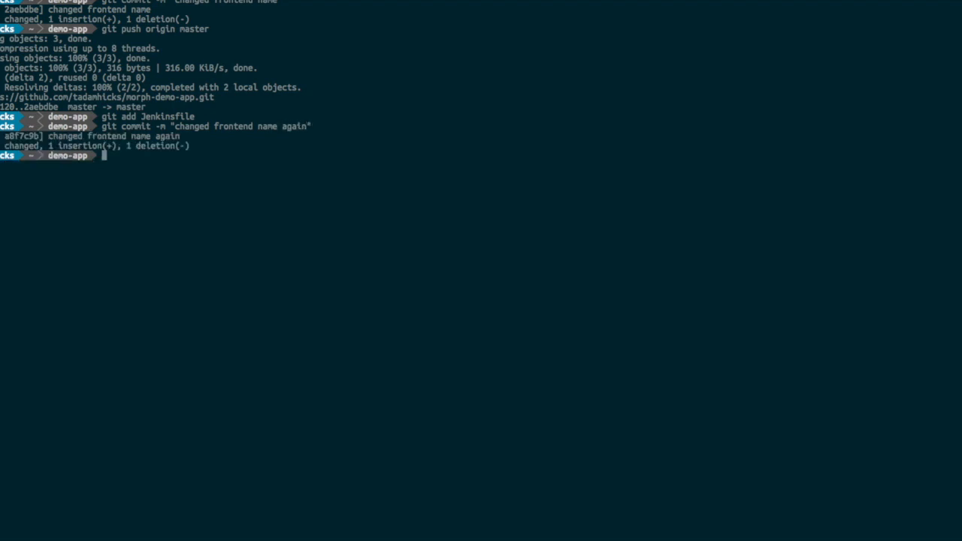
text(git push origin master)
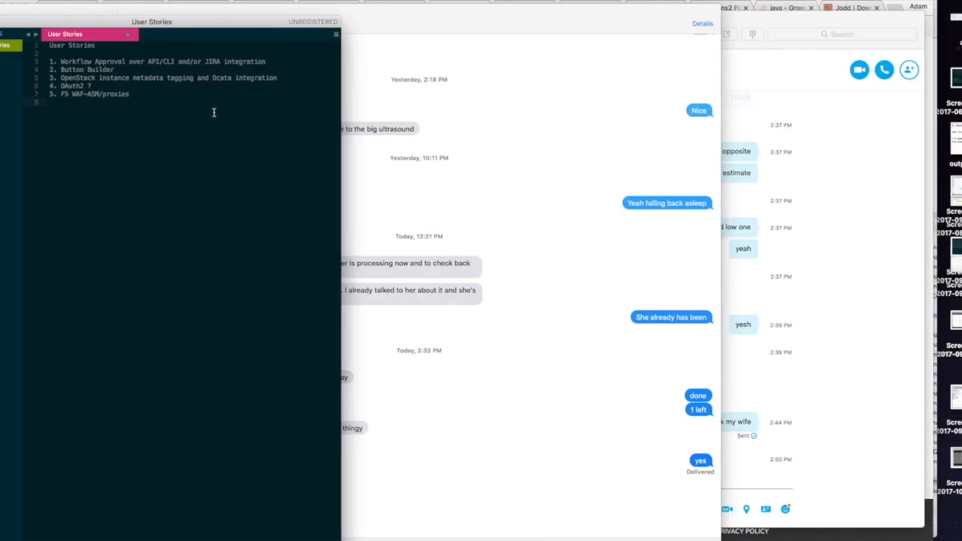
- Open build #299 of the demo_app pipeline from the Jenkins dashboard
click(207, 11)
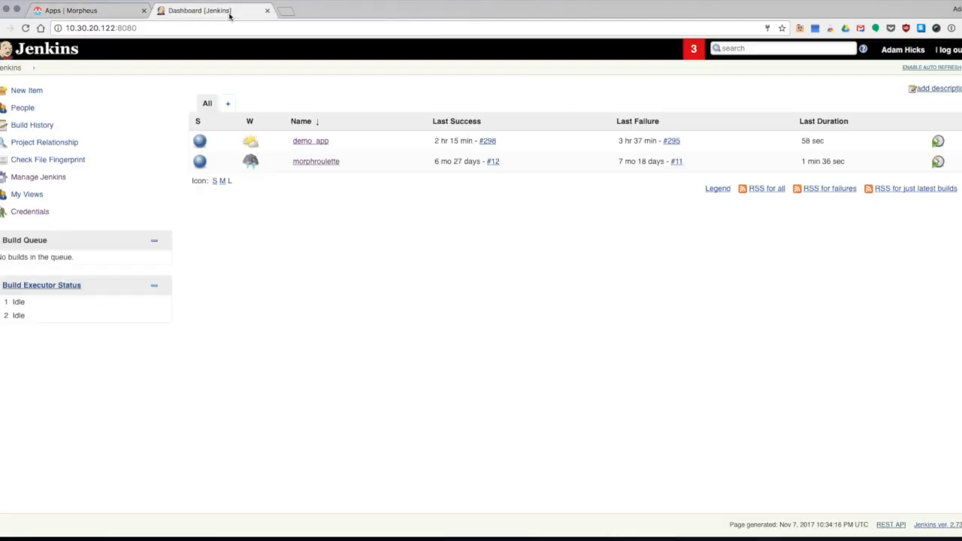
click(309, 141)
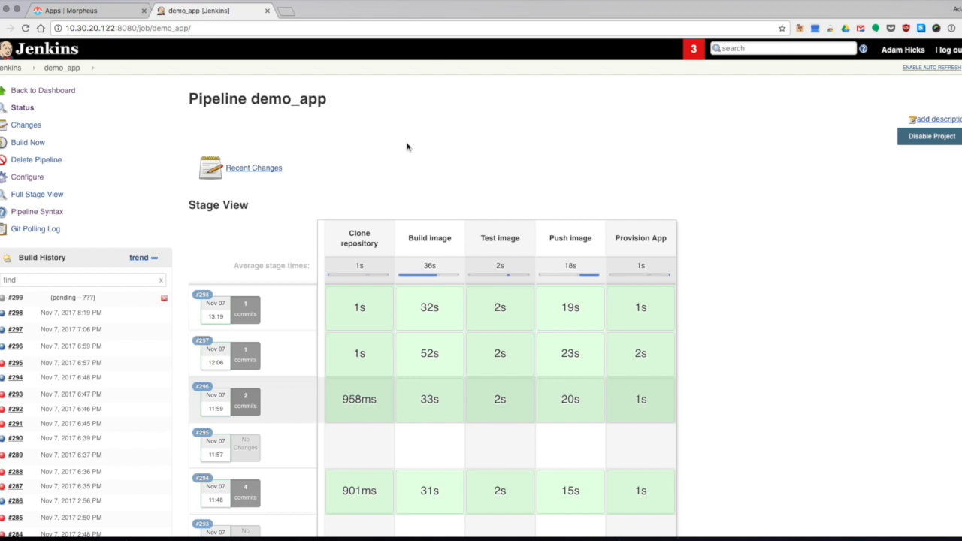
mouse_move(328, 148)
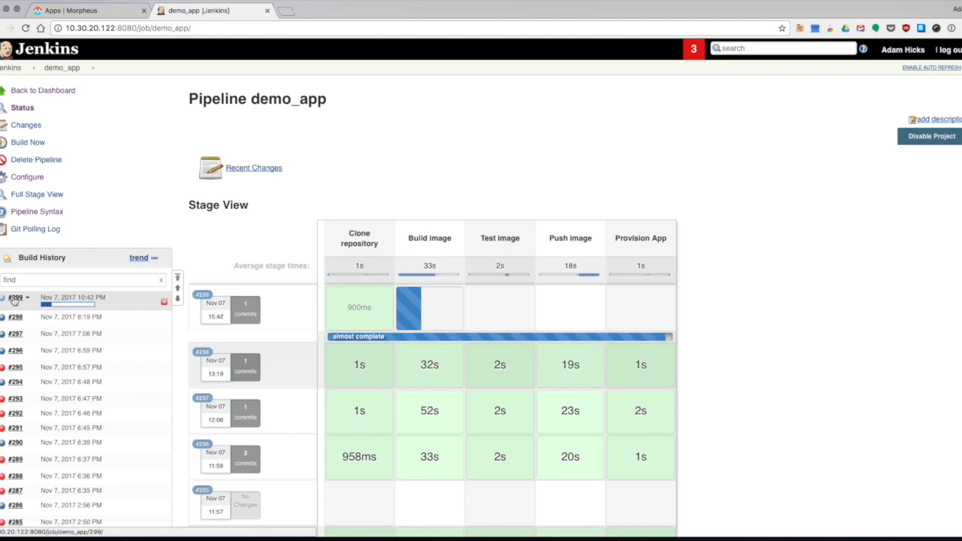
click(14, 297)
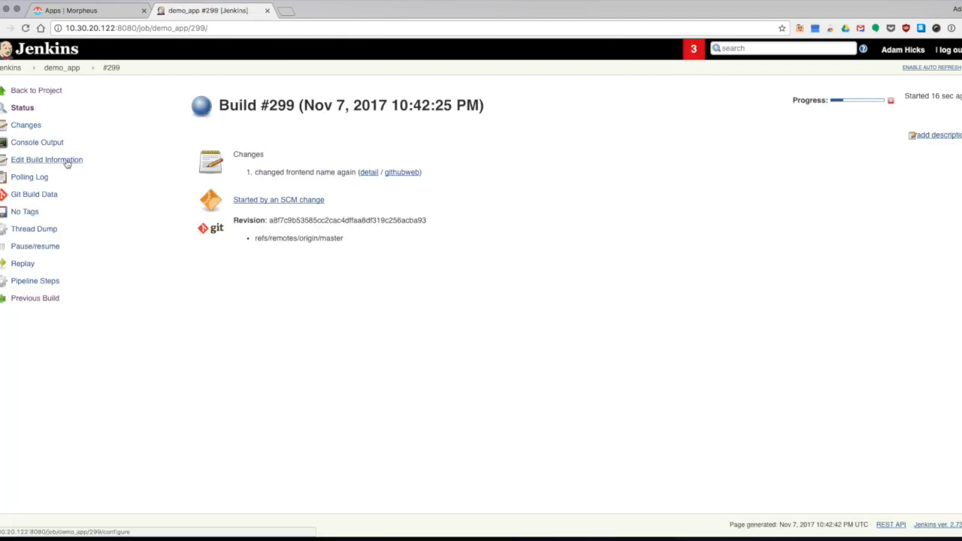
- Open build #299's Console Output and scroll the log down to Finished: SUCCESS
click(37, 142)
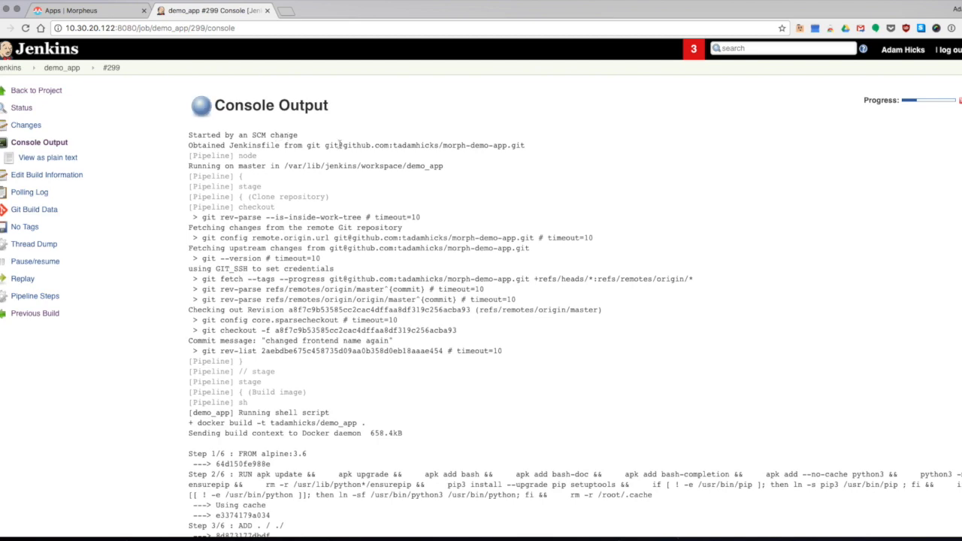
scroll(down, 3)
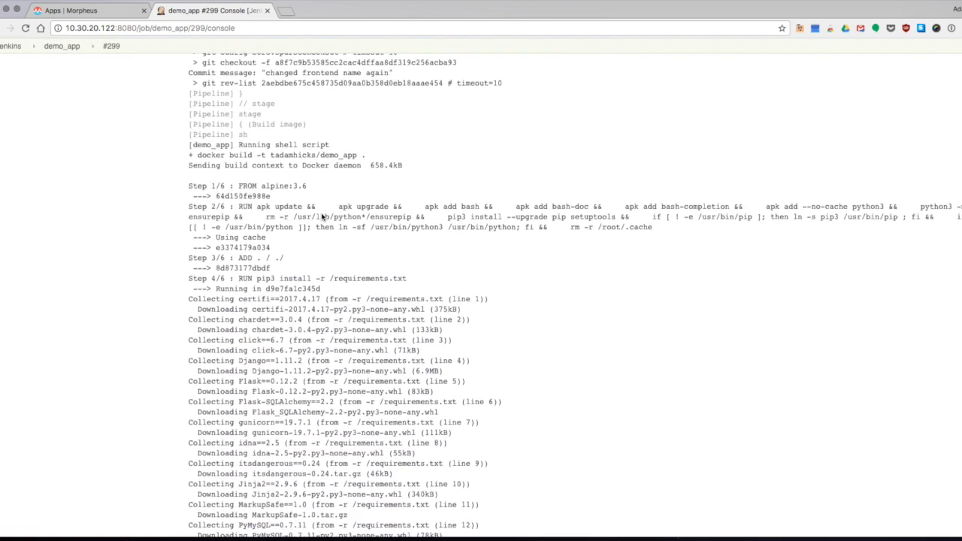
scroll(down, 3)
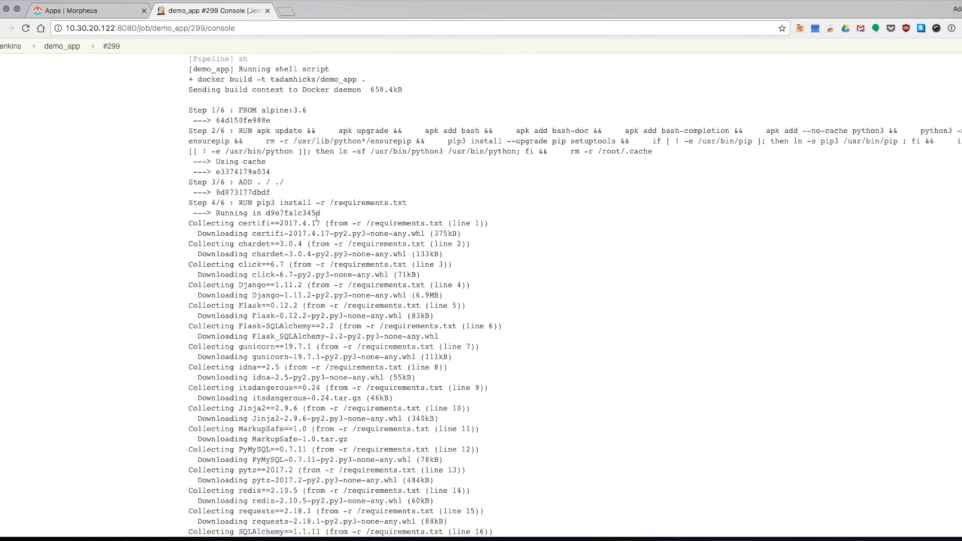
scroll(down, 3)
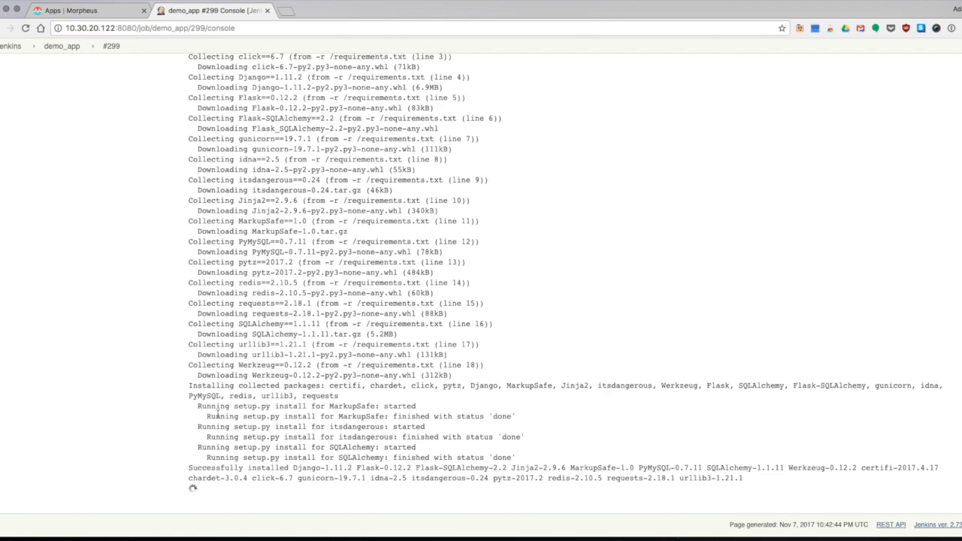
scroll(down, 3)
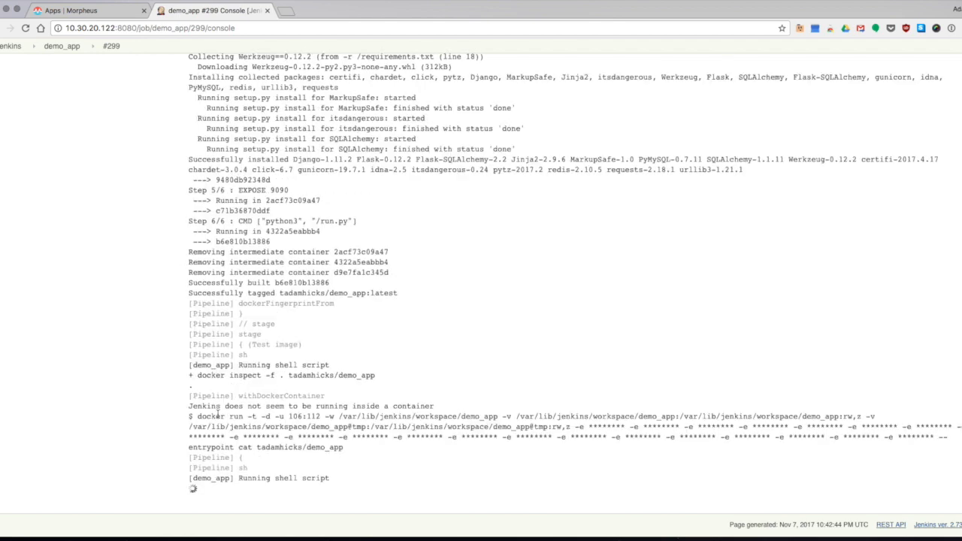
scroll(down, 3)
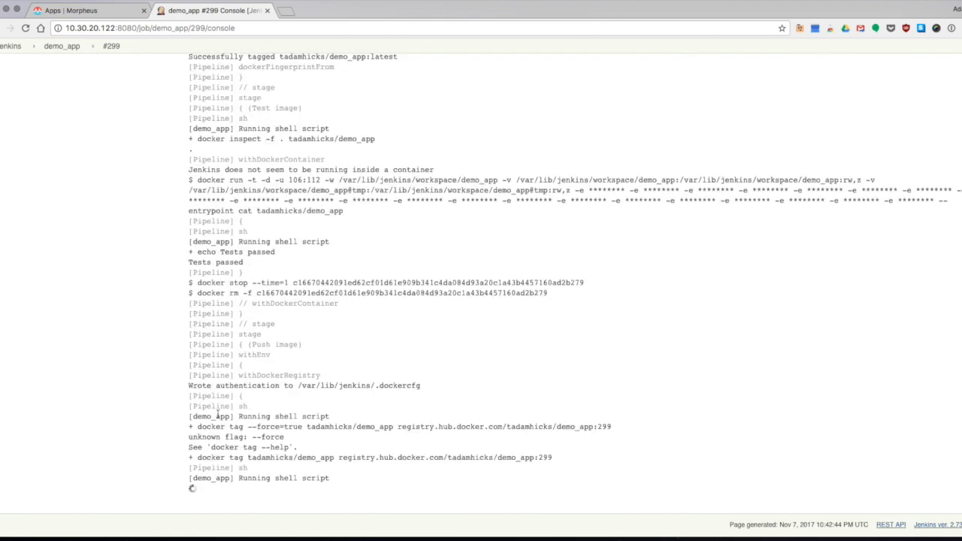
scroll(down, 3)
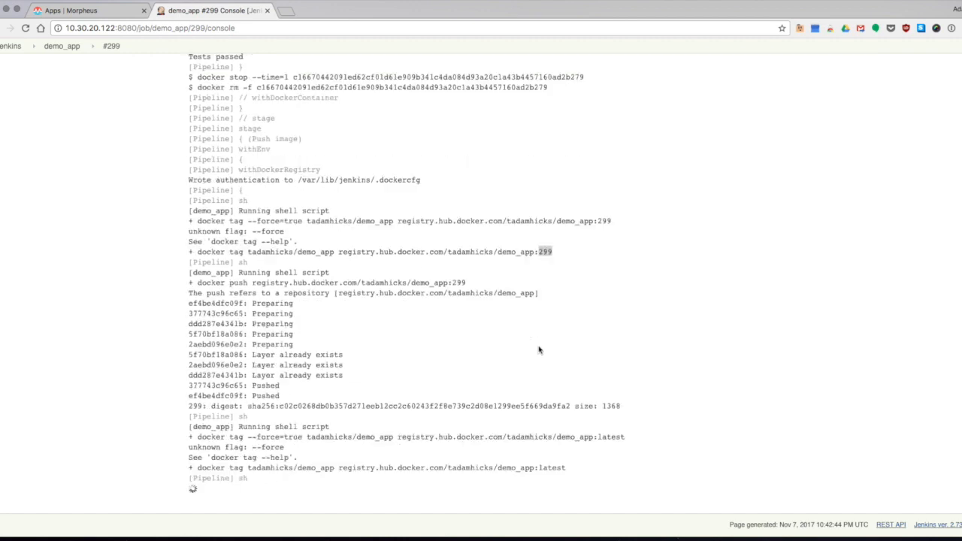
scroll(down, 3)
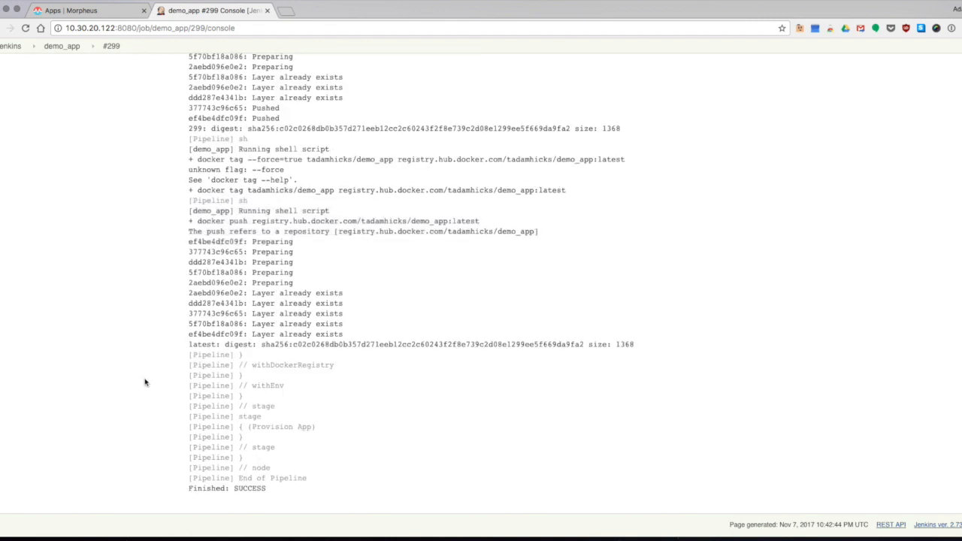
mouse_move(145, 383)
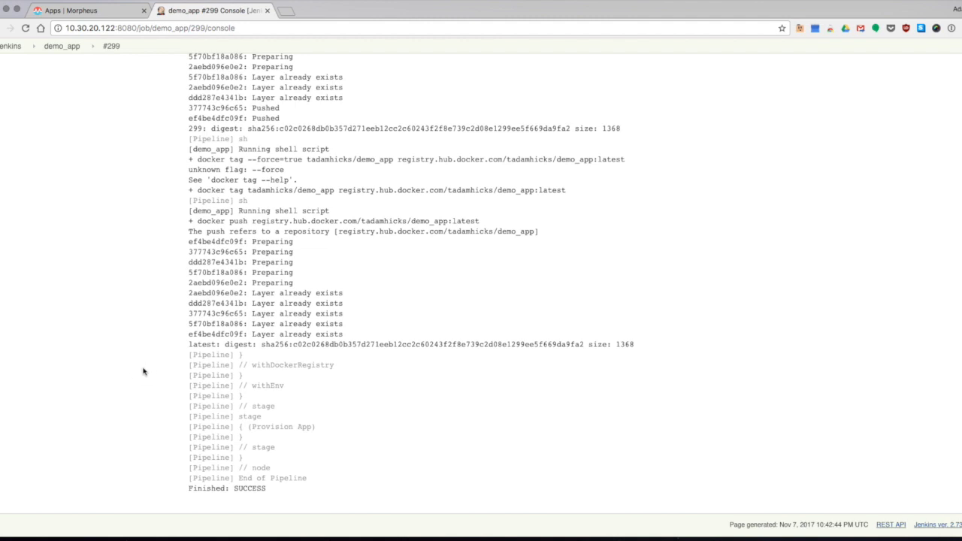
mouse_move(288, 424)
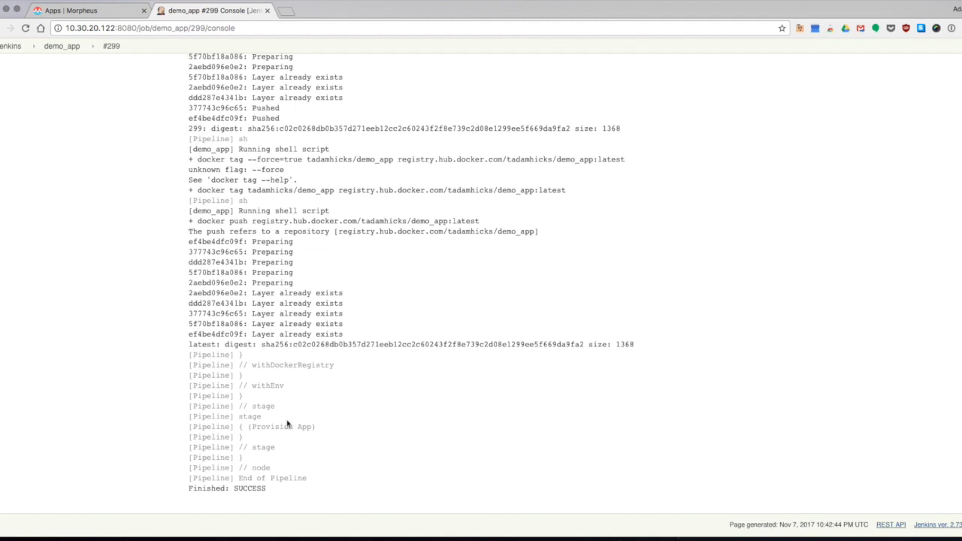
- Switch to the Morpheus apps list and open the demo_app_299 app details
click(79, 13)
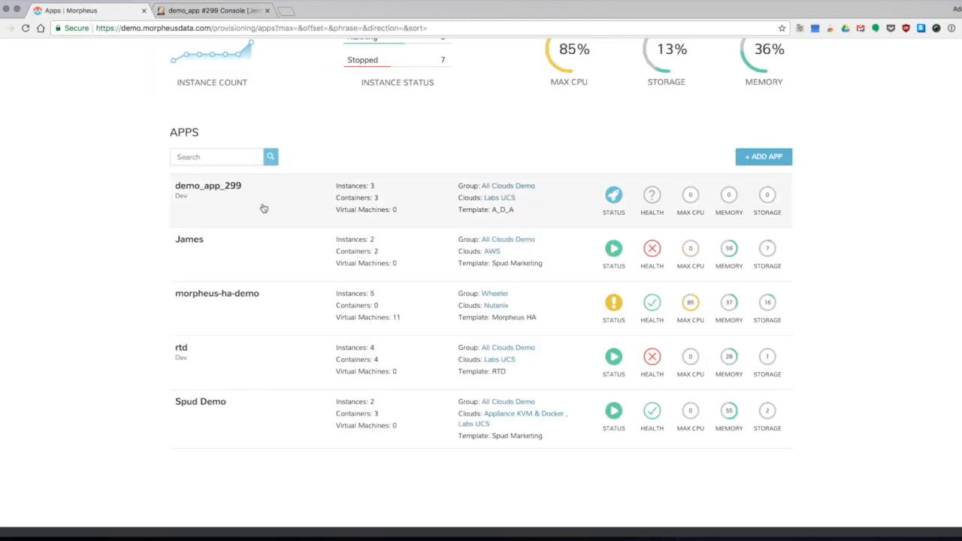
mouse_move(245, 201)
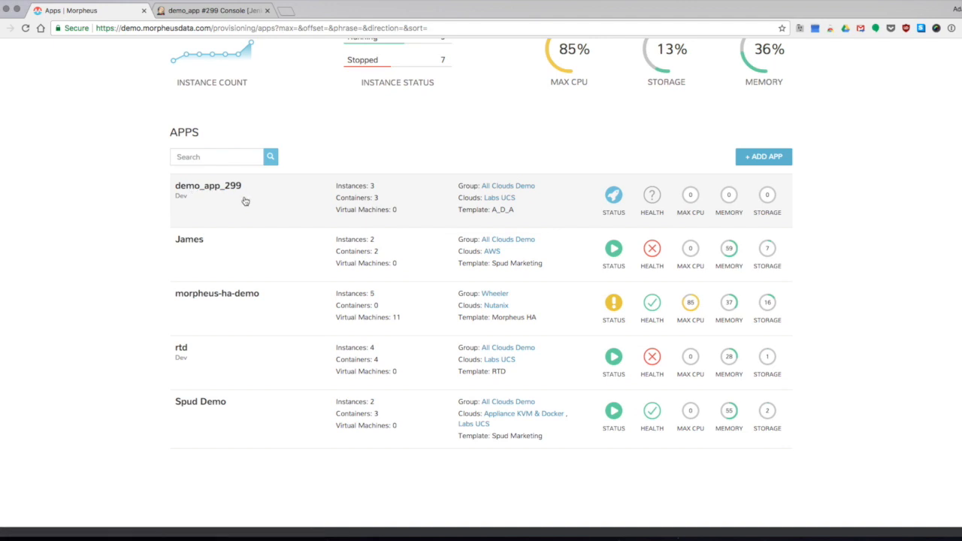
click(207, 186)
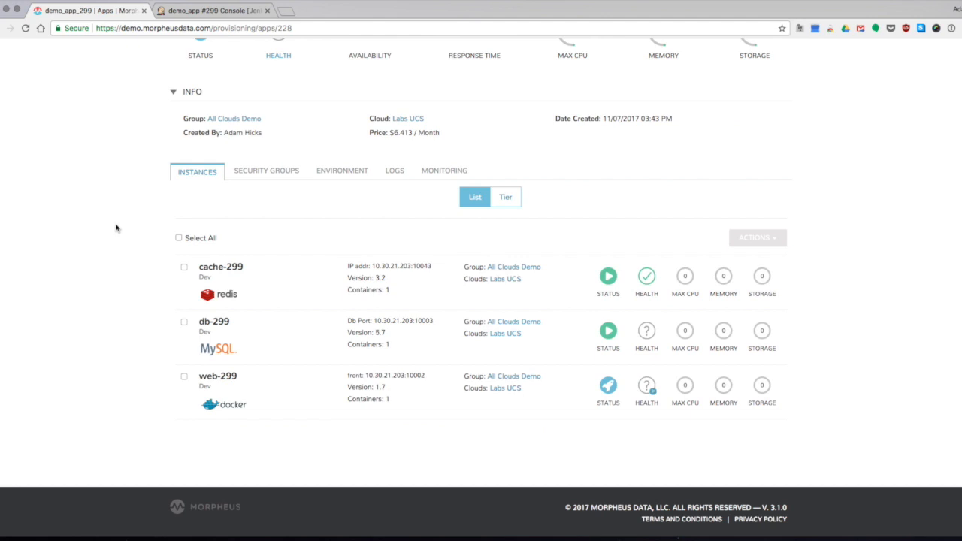
mouse_move(176, 393)
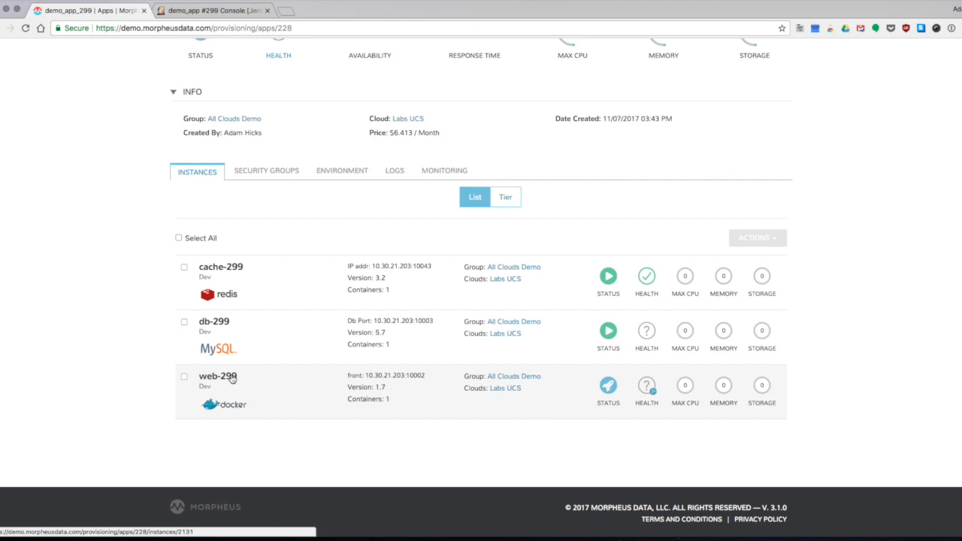
mouse_move(224, 384)
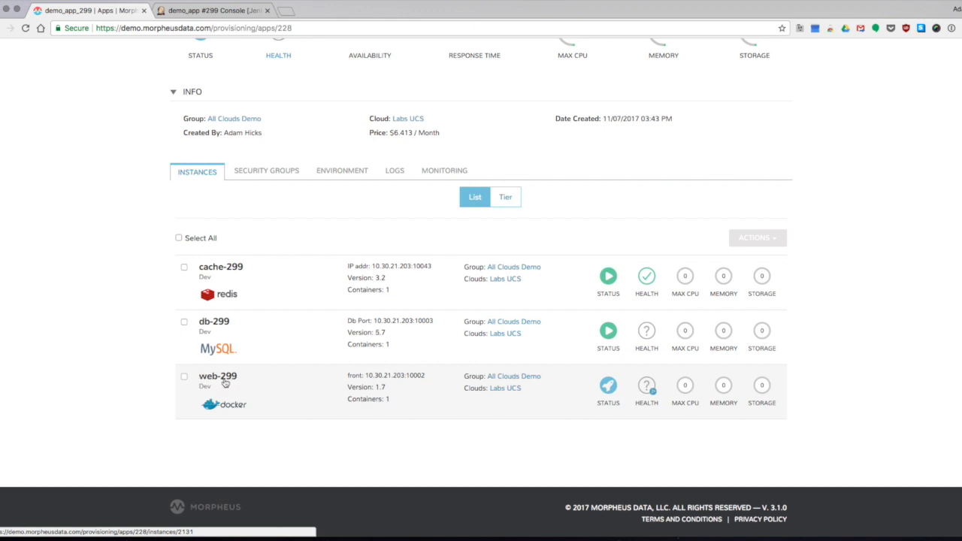
mouse_move(41, 101)
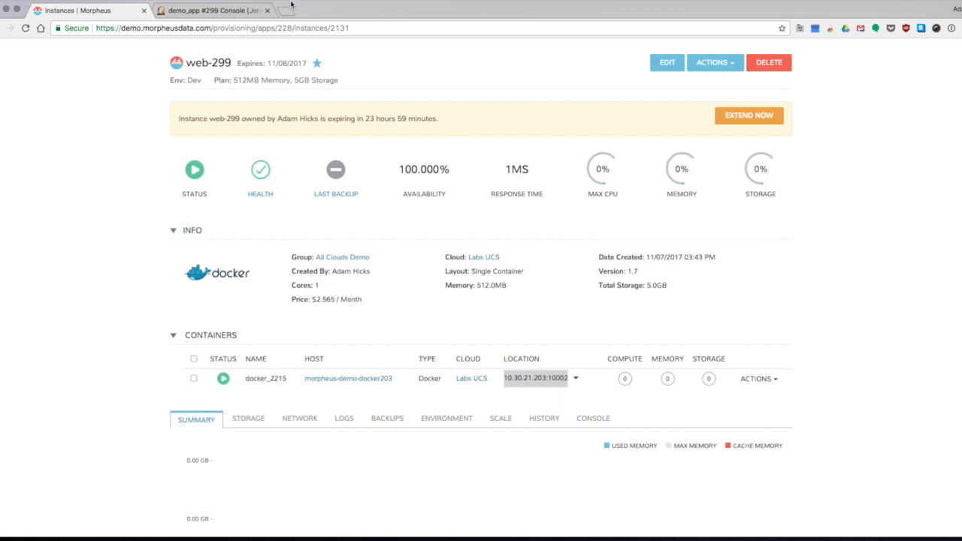
- Load the Word! app at 10.30.21.203:10002 in a new tab and submit 'pretty'
click(303, 9)
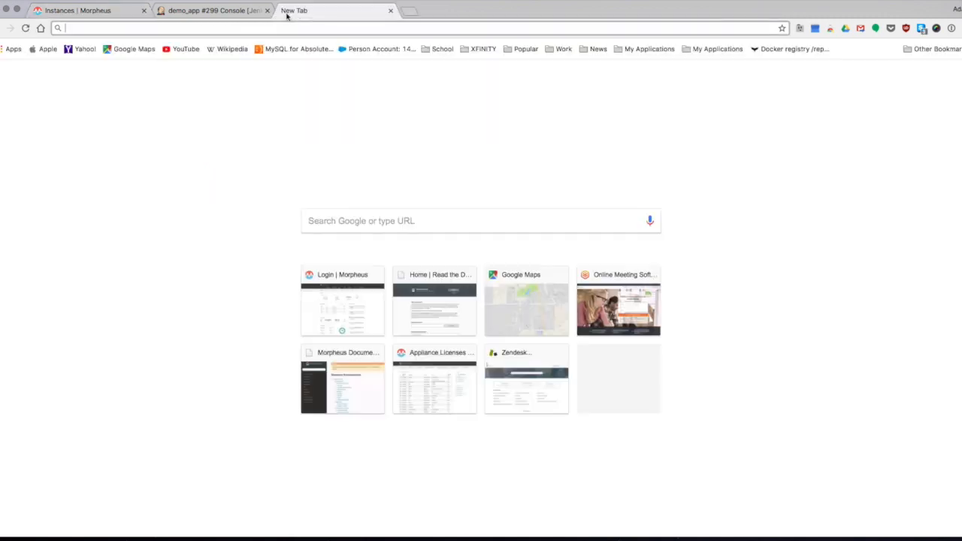
text(10.30.21.203:10002)
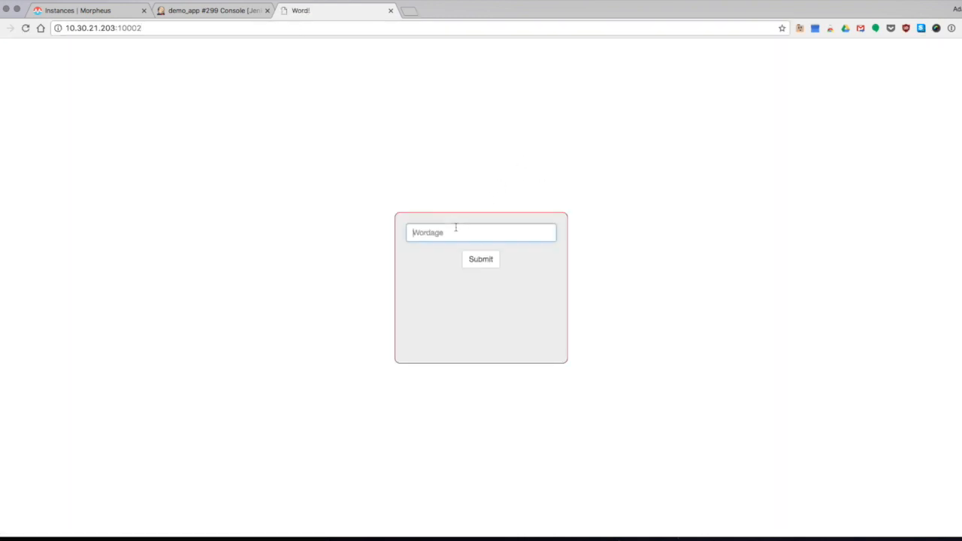
text(prett)
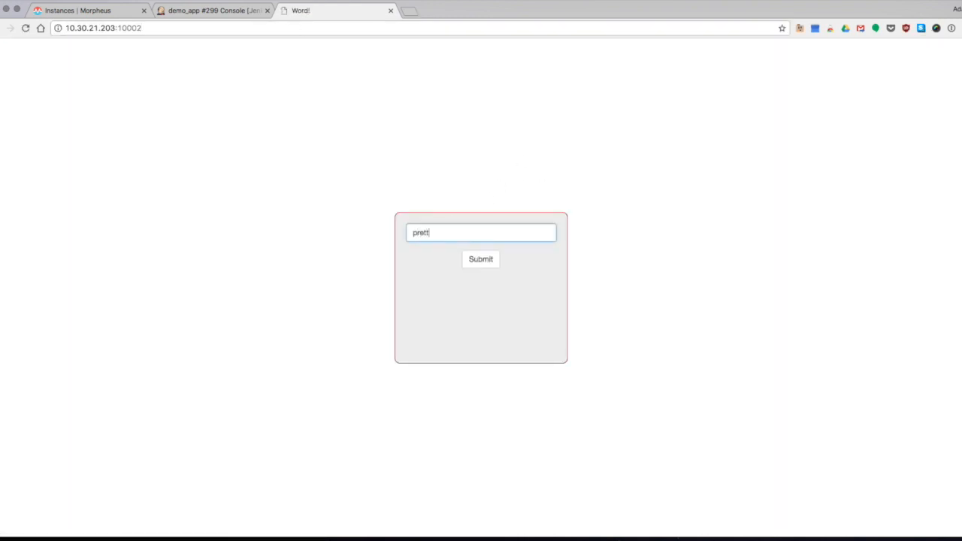
click(480, 258)
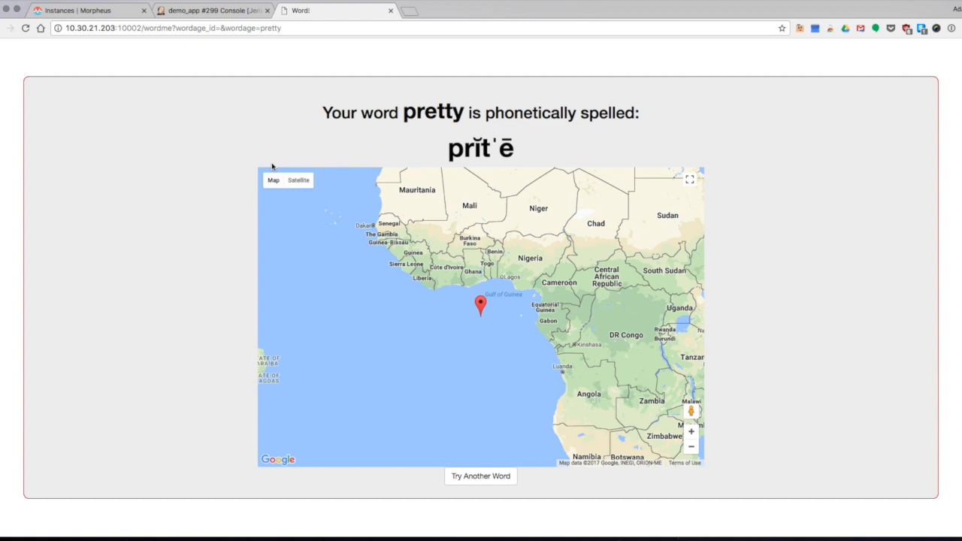
mouse_move(191, 150)
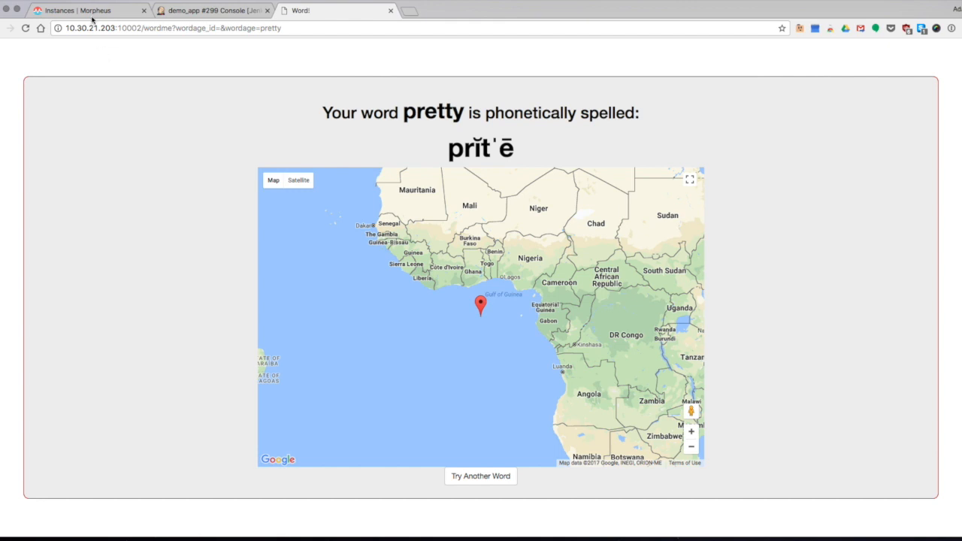
- Switch back to the Morpheus web-299 instance page showing docker_2215 at 12% memory
click(83, 12)
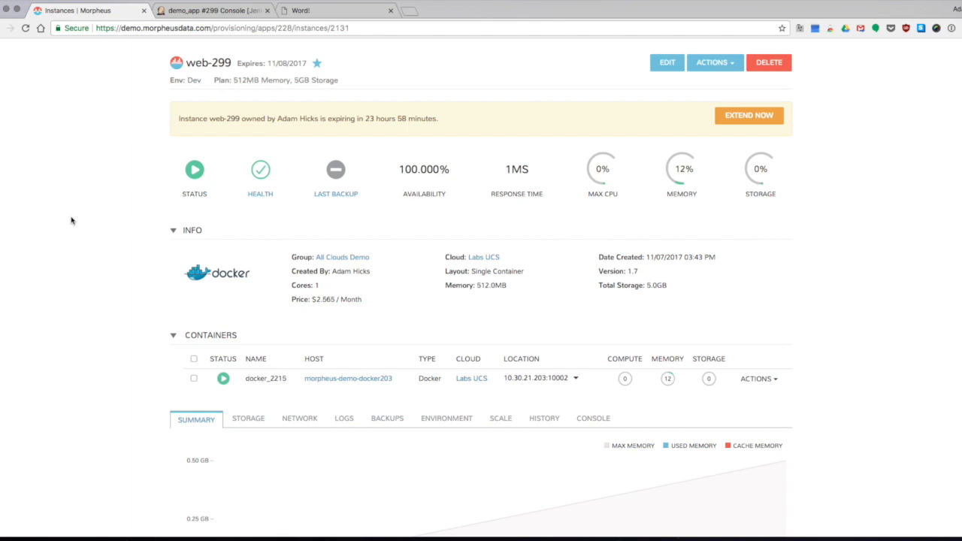
mouse_move(138, 185)
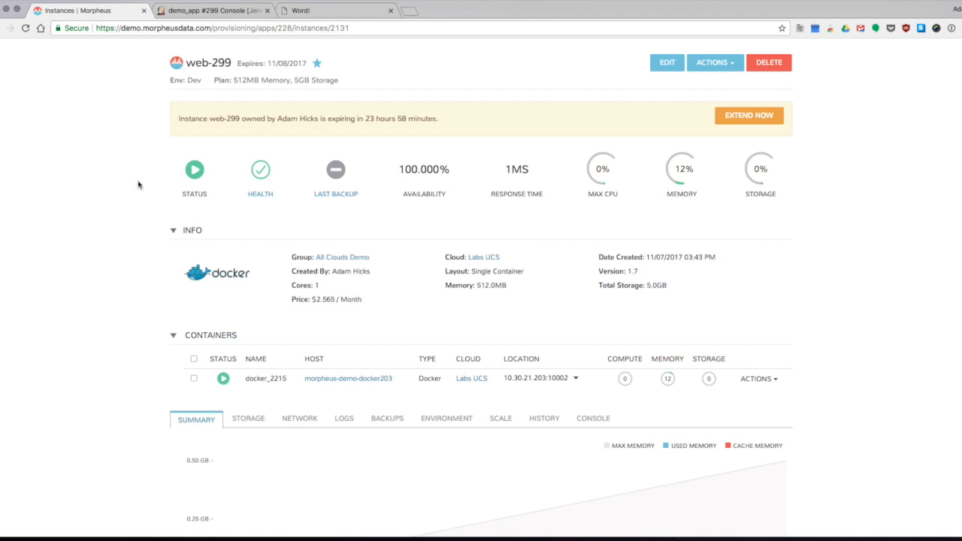